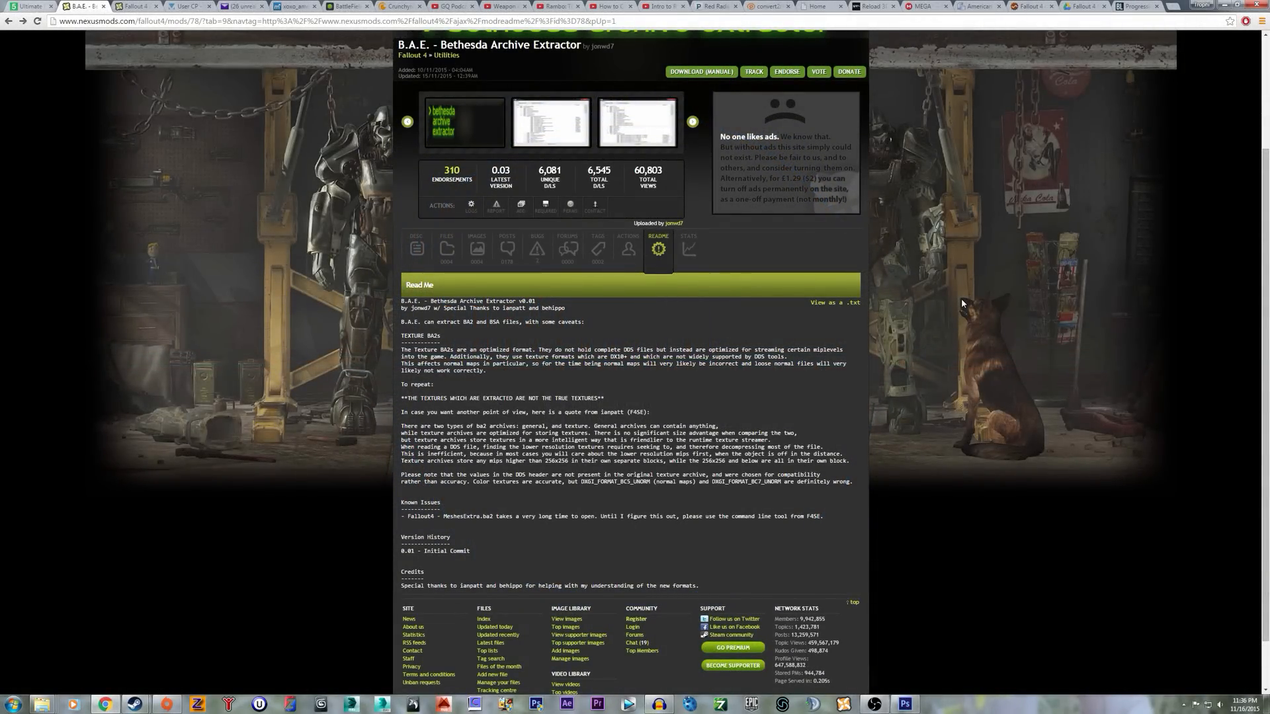
pyautogui.moveTo(1211, 123)
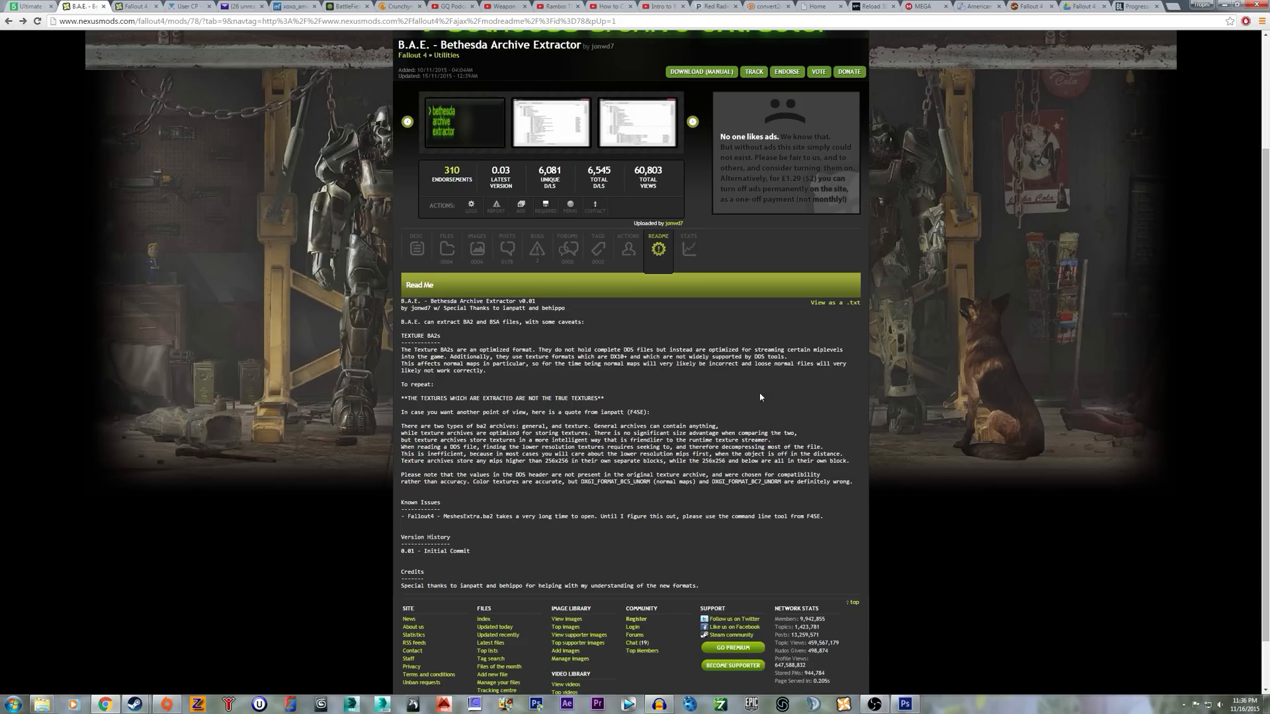
pyautogui.moveTo(388, 428)
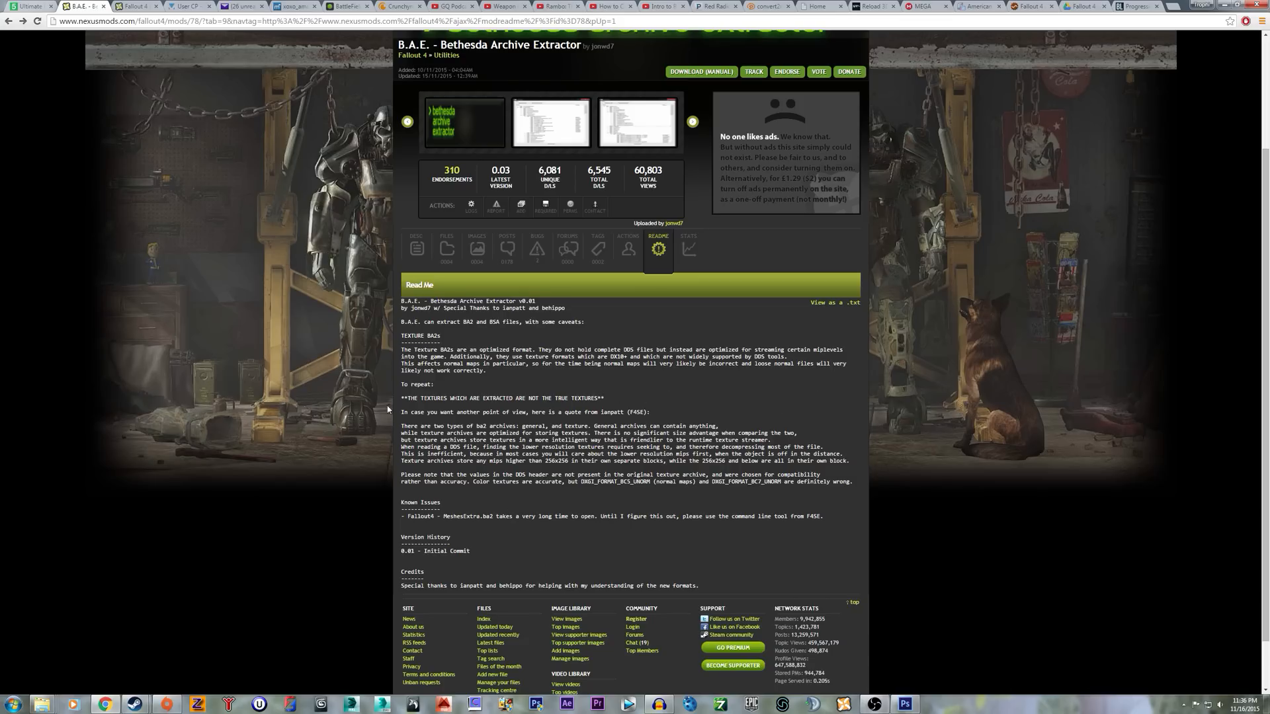
pyautogui.moveTo(518, 385)
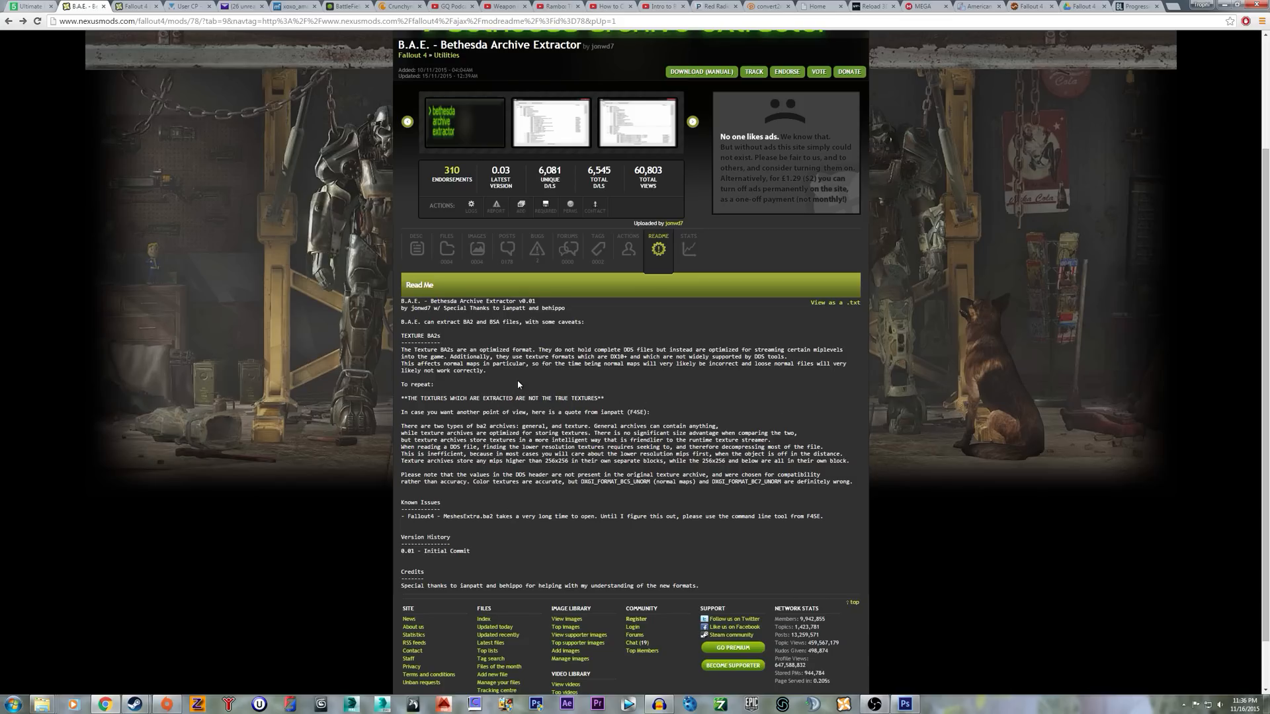
pyautogui.moveTo(958, 389)
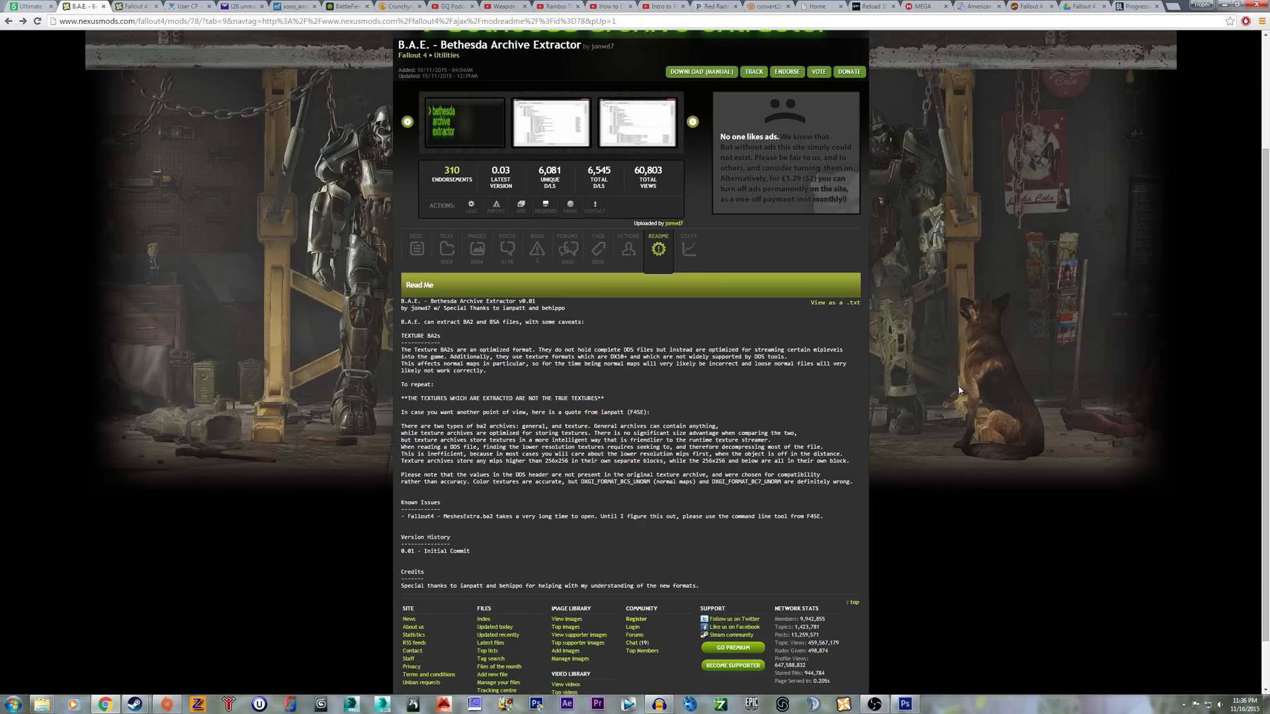
pyautogui.moveTo(998, 429)
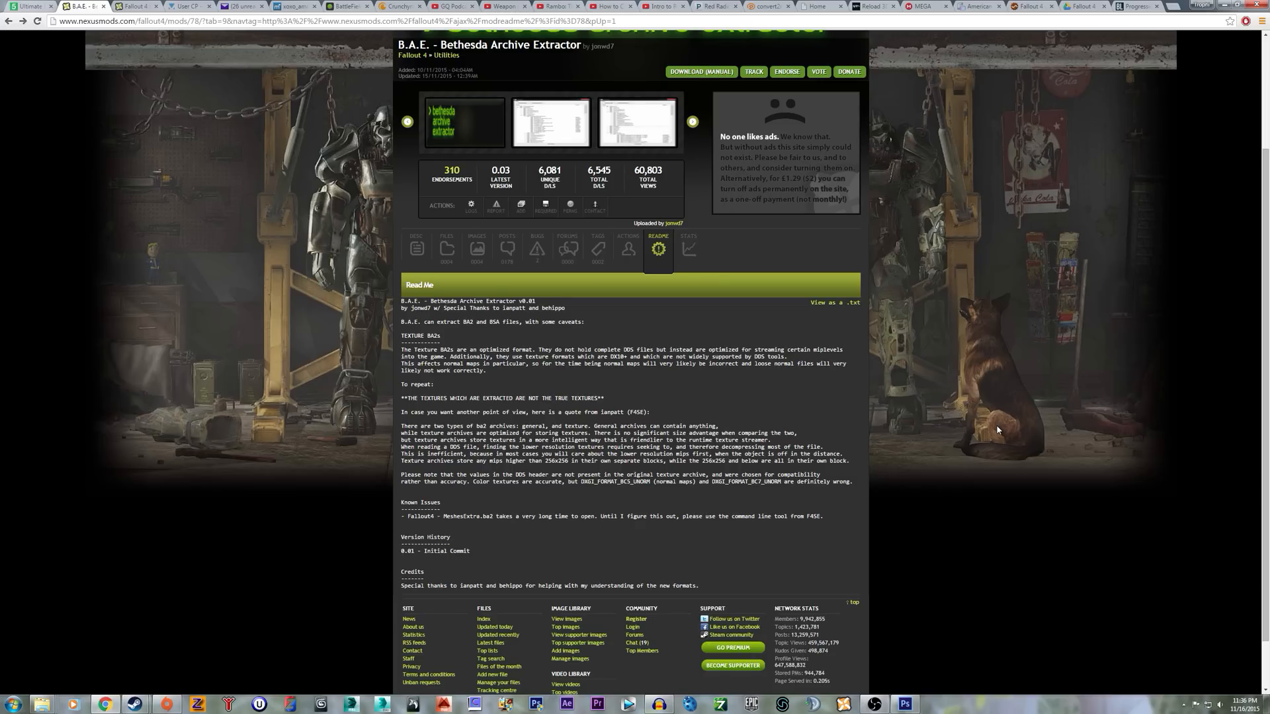
pyautogui.moveTo(1140, 388)
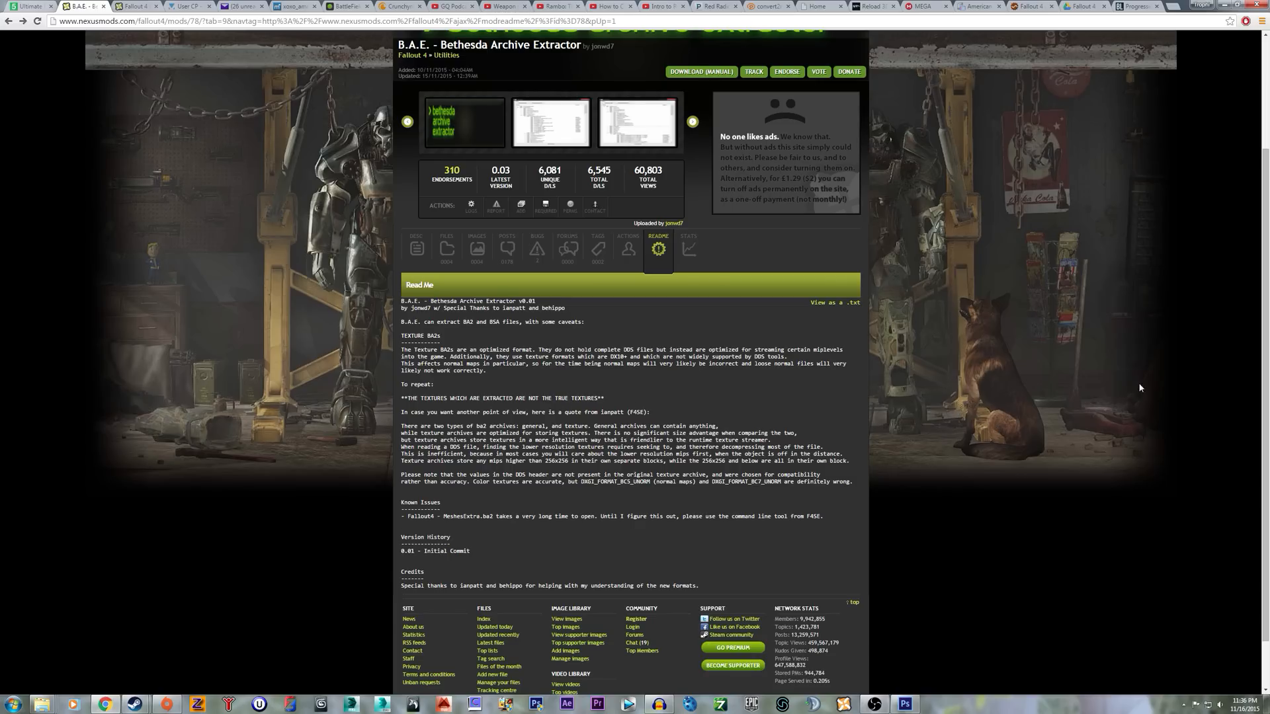
# Switch to Photoshop and open a1_1911_n - Copy.dds from the 1911 folder
pyautogui.click(904, 703)
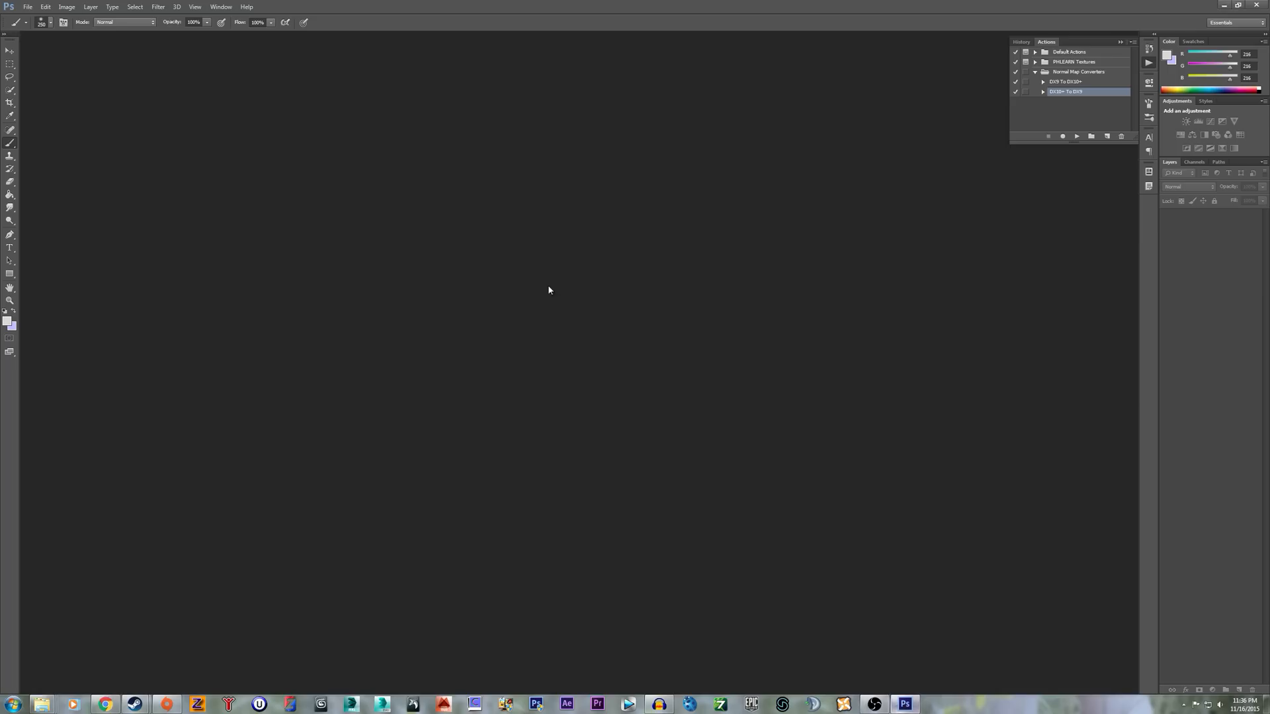
pyautogui.click(39, 7)
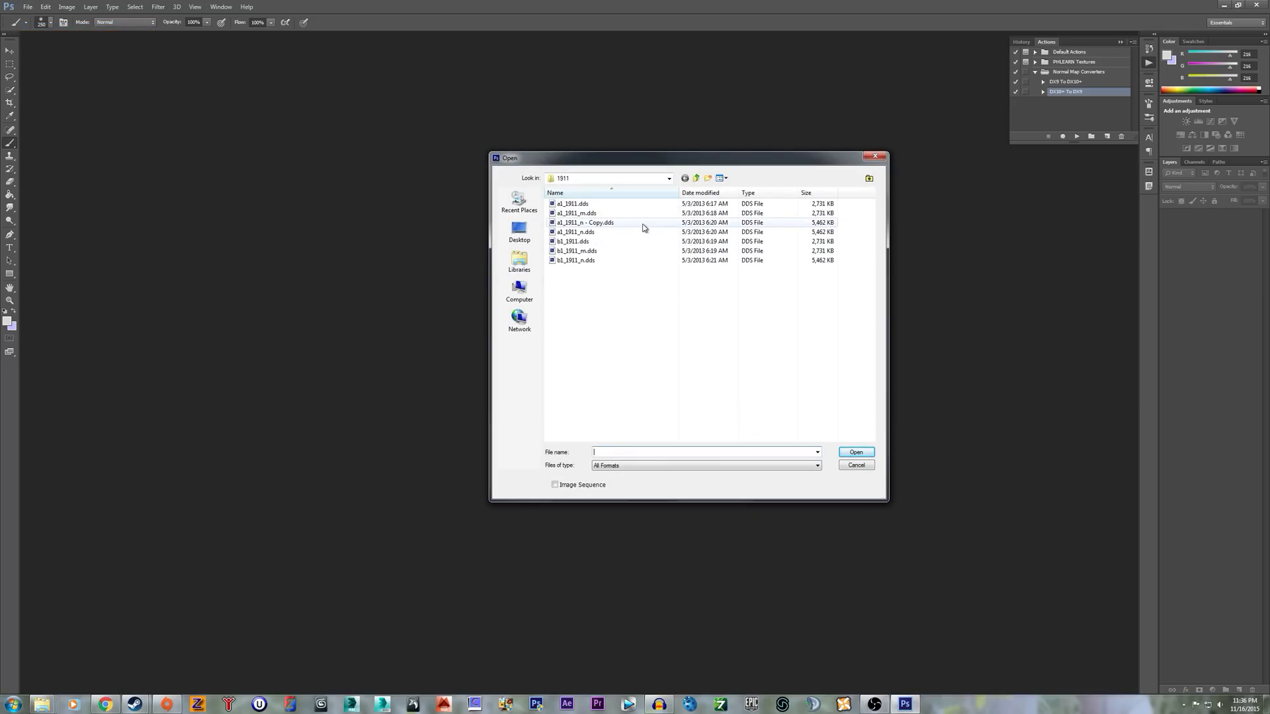
pyautogui.doubleClick(583, 222)
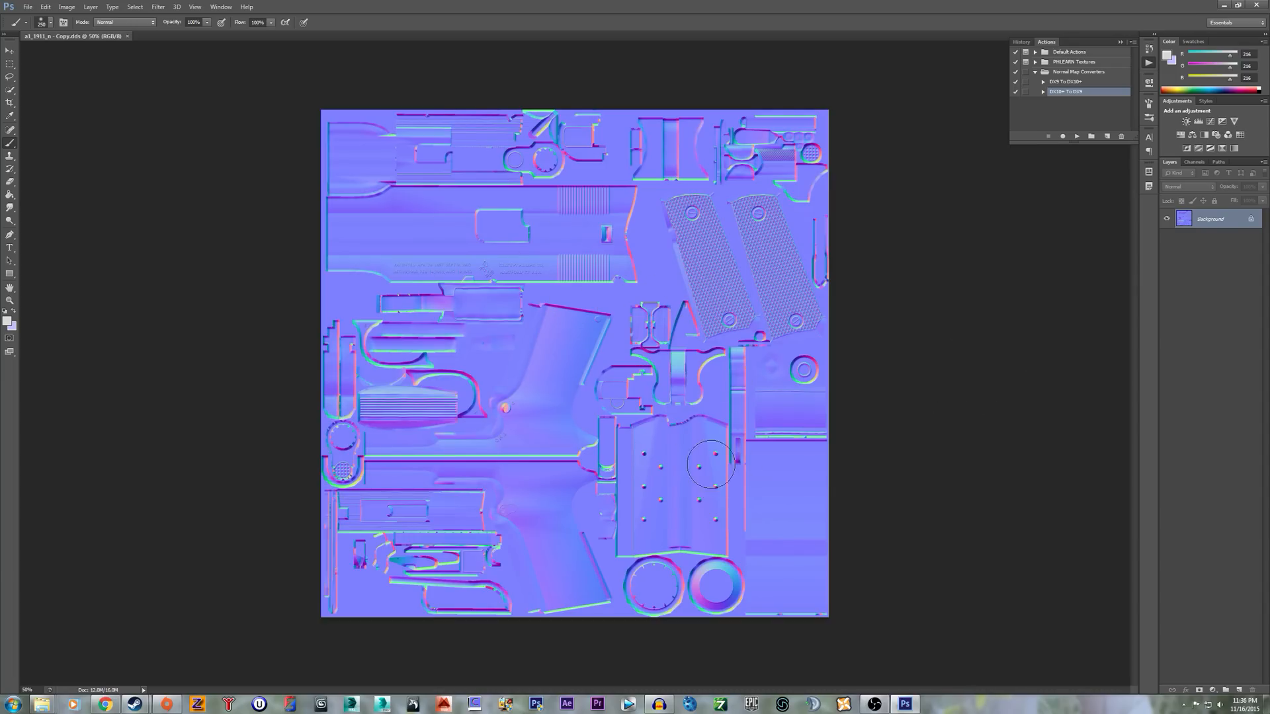
pyautogui.moveTo(614, 276)
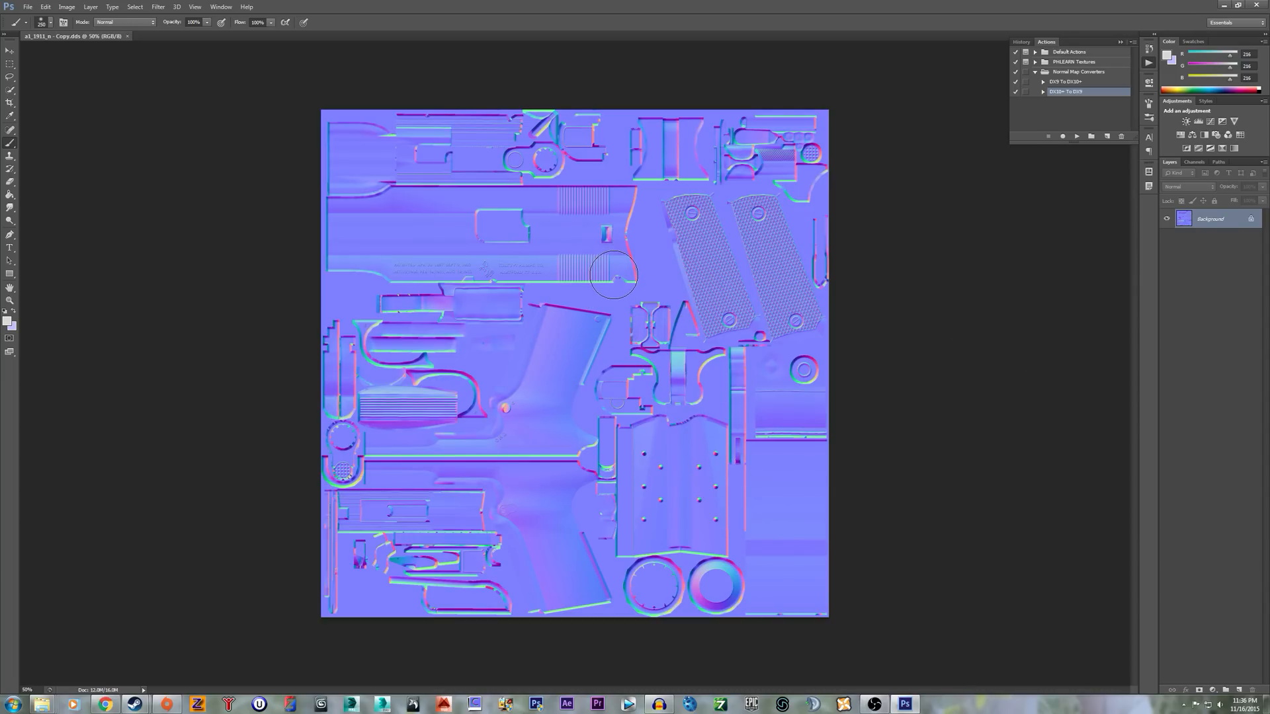
pyautogui.moveTo(769, 289)
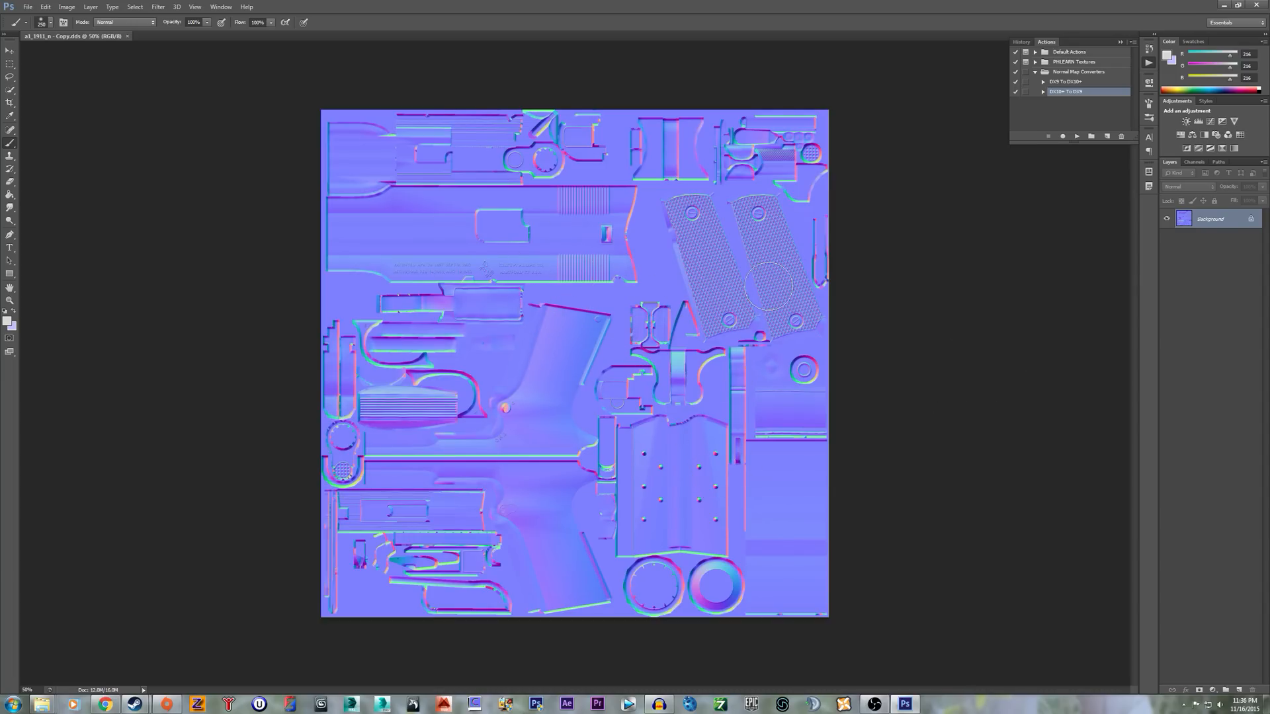
pyautogui.moveTo(722, 167)
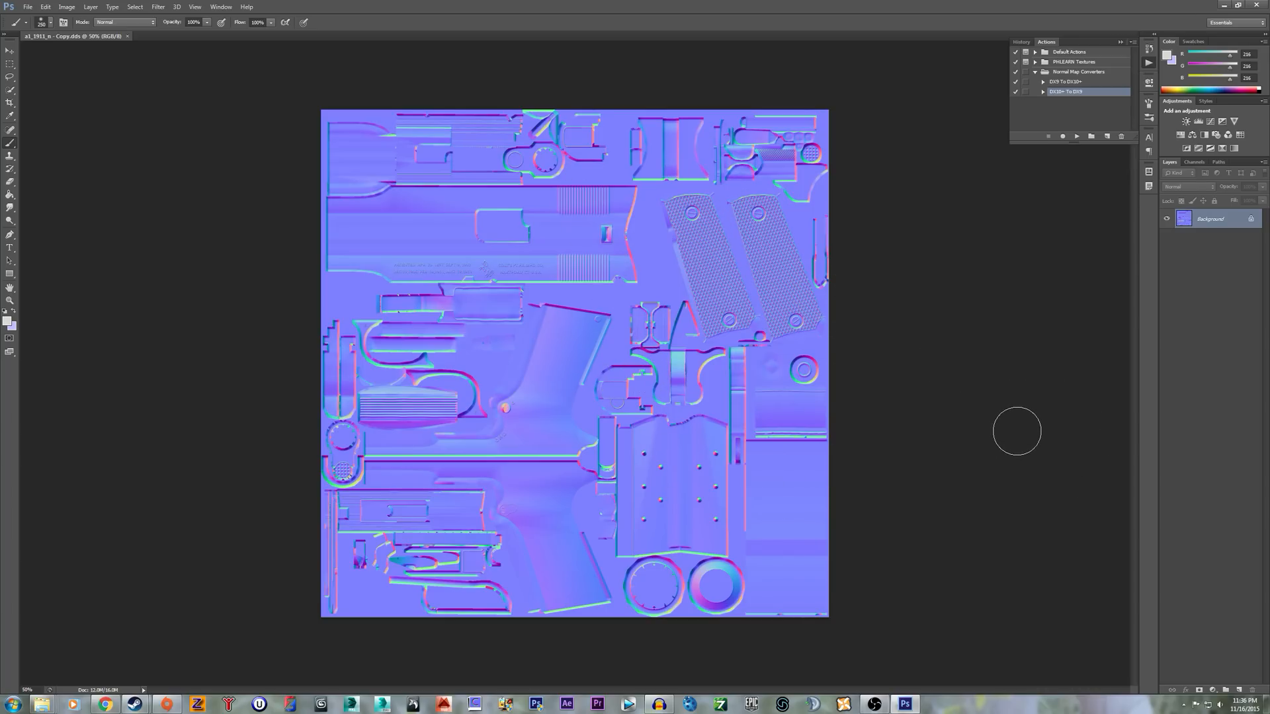
pyautogui.moveTo(719, 390)
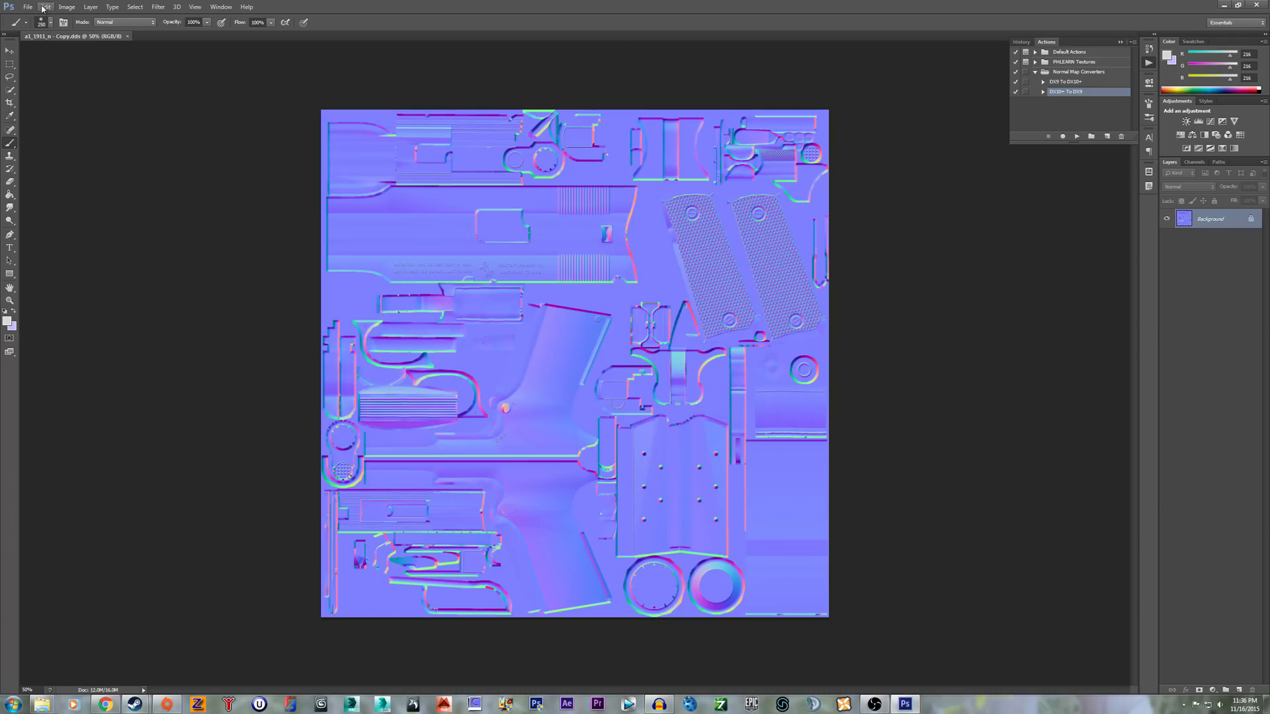
# Open MiniGun_n.DDS from Mods > Textures > Weapons > Minigun with default DDS settings
pyautogui.click(27, 8)
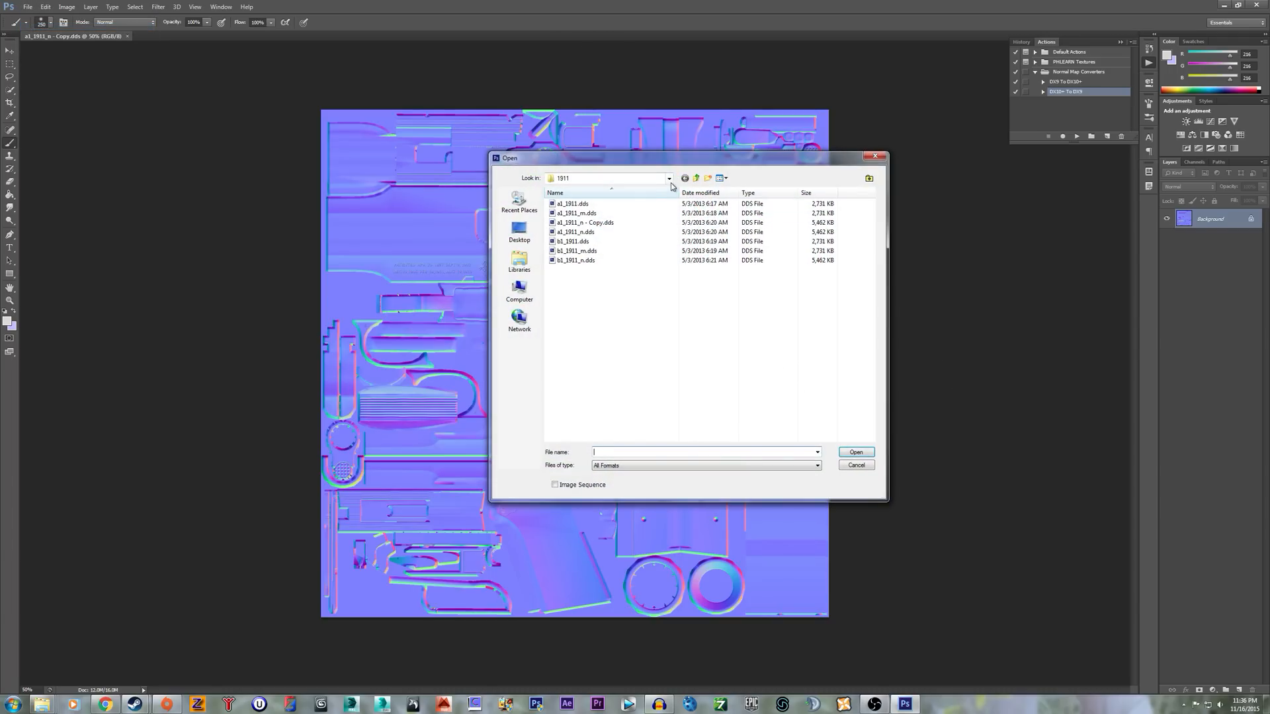
pyautogui.click(668, 178)
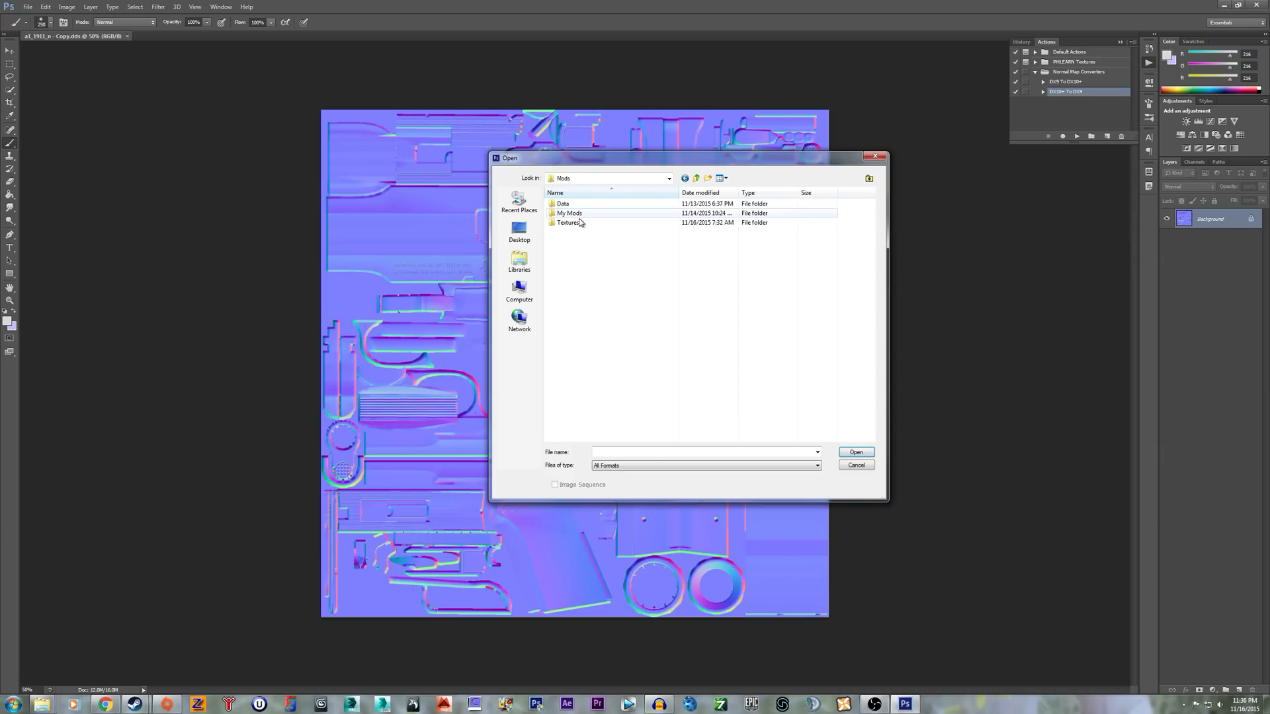
pyautogui.doubleClick(569, 222)
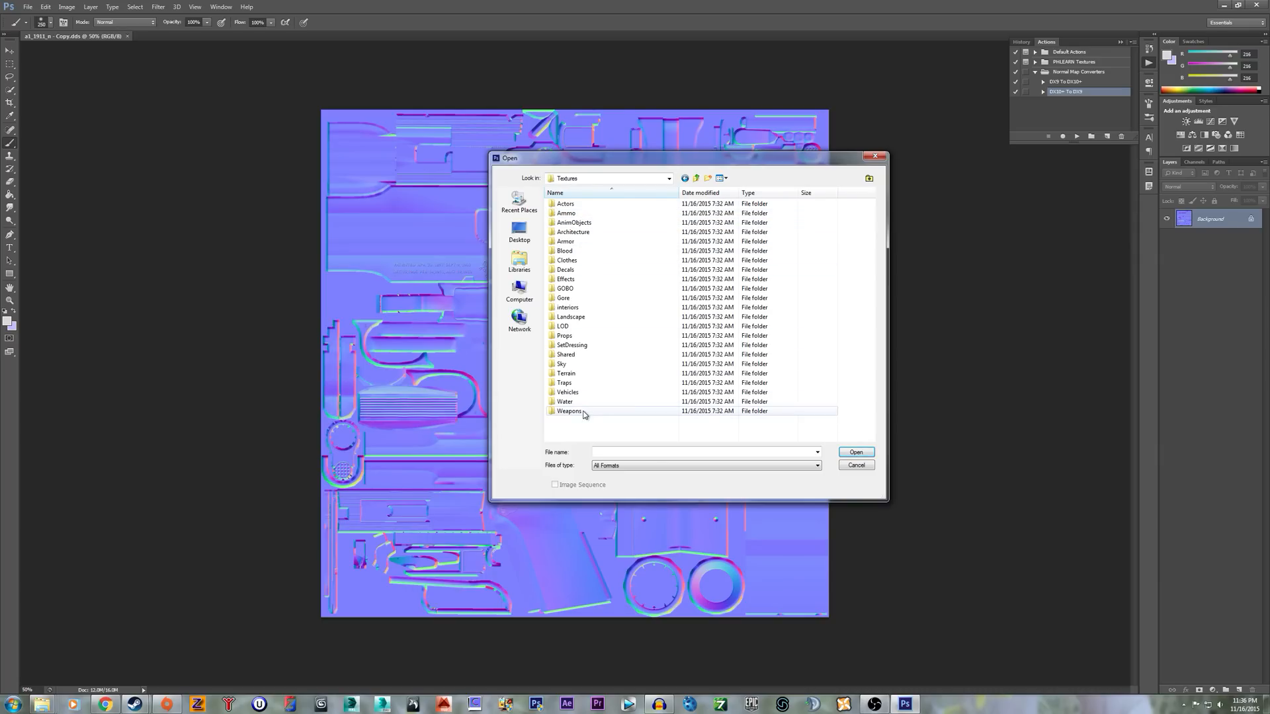
pyautogui.doubleClick(569, 411)
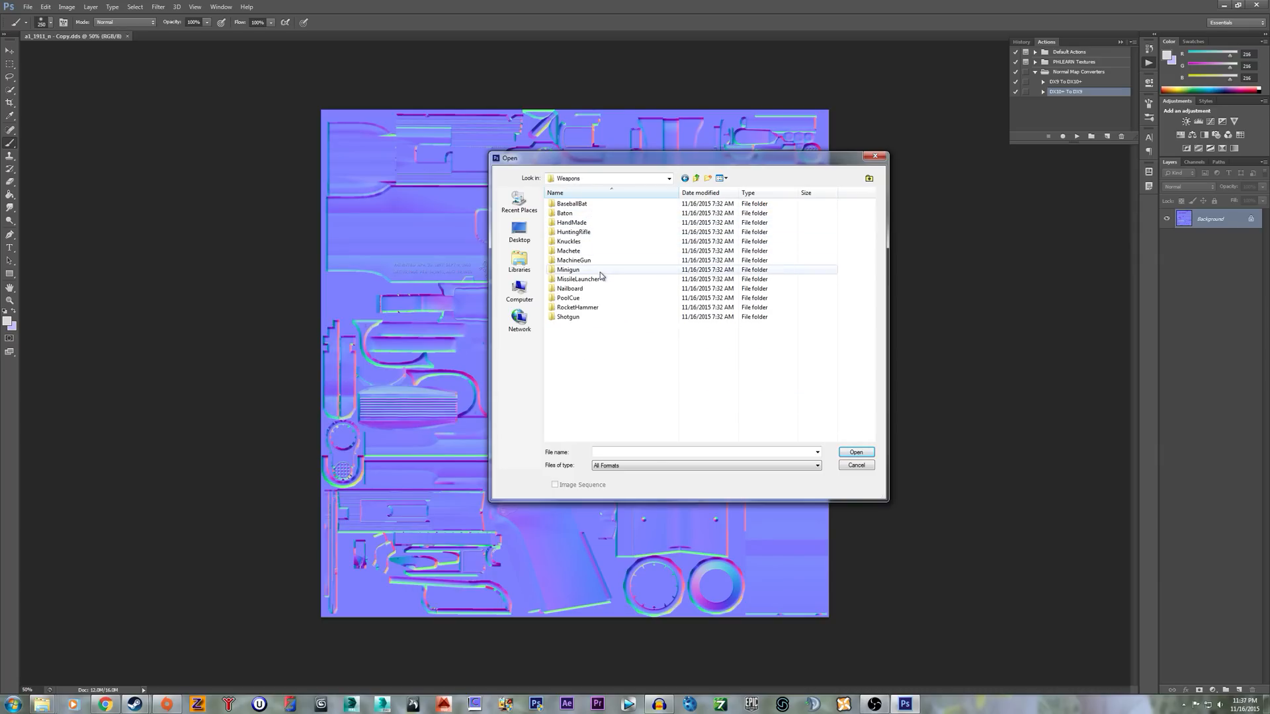
pyautogui.doubleClick(568, 269)
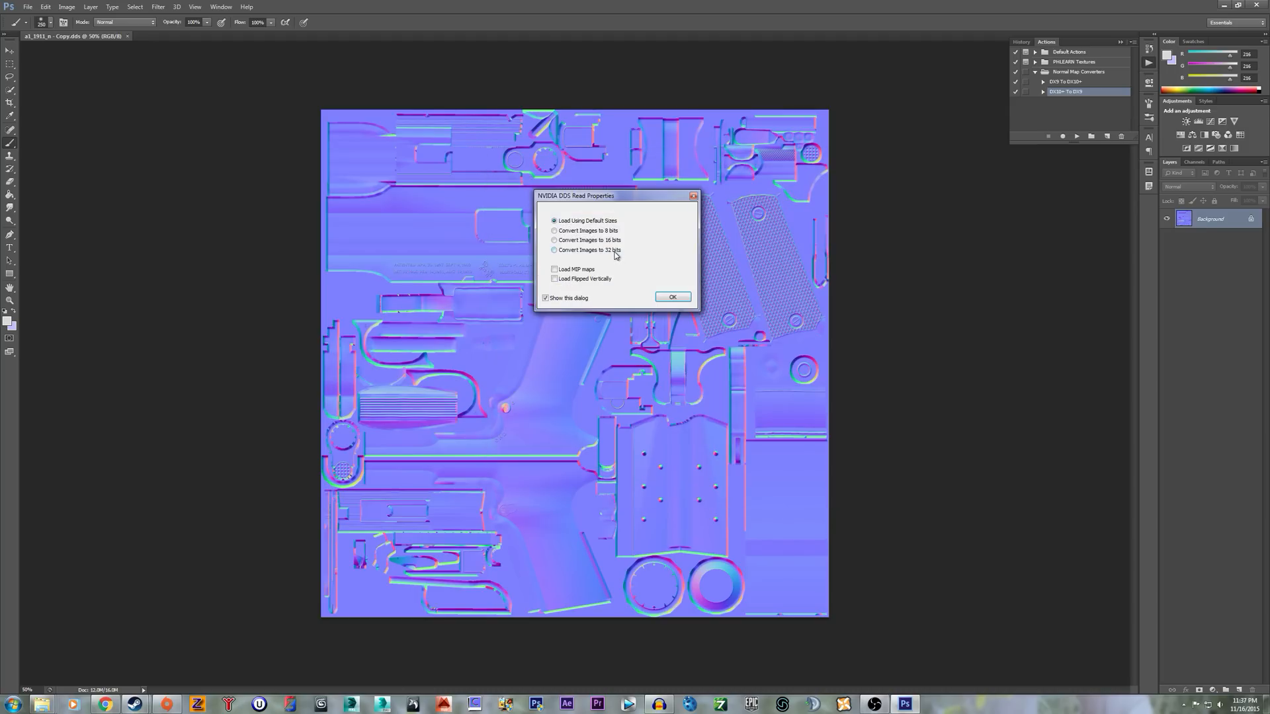
pyautogui.click(672, 297)
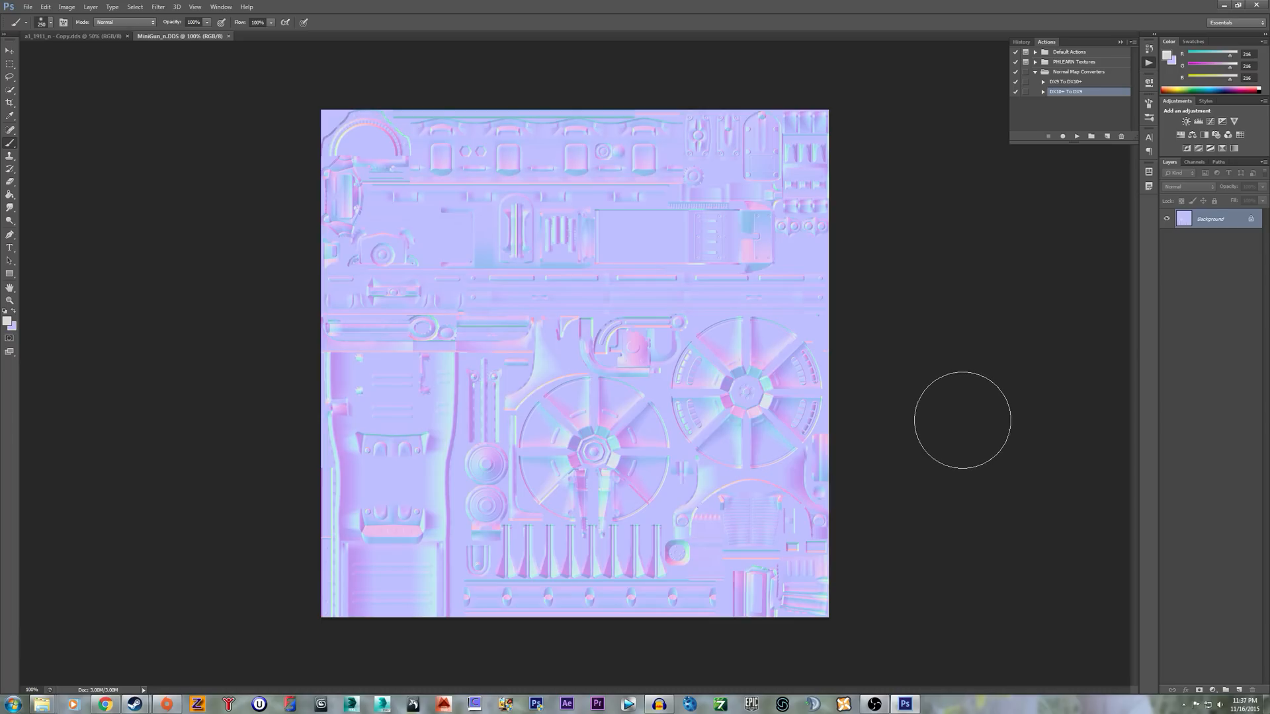
pyautogui.moveTo(828, 445)
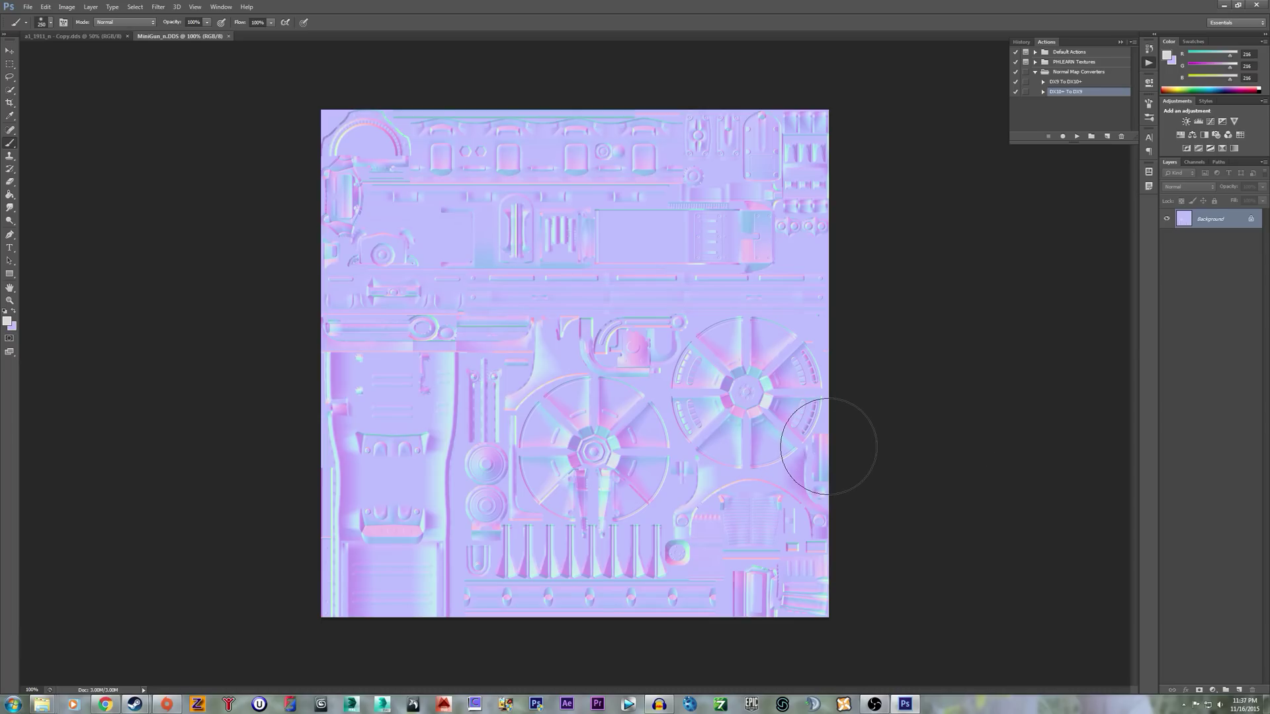
pyautogui.moveTo(894, 339)
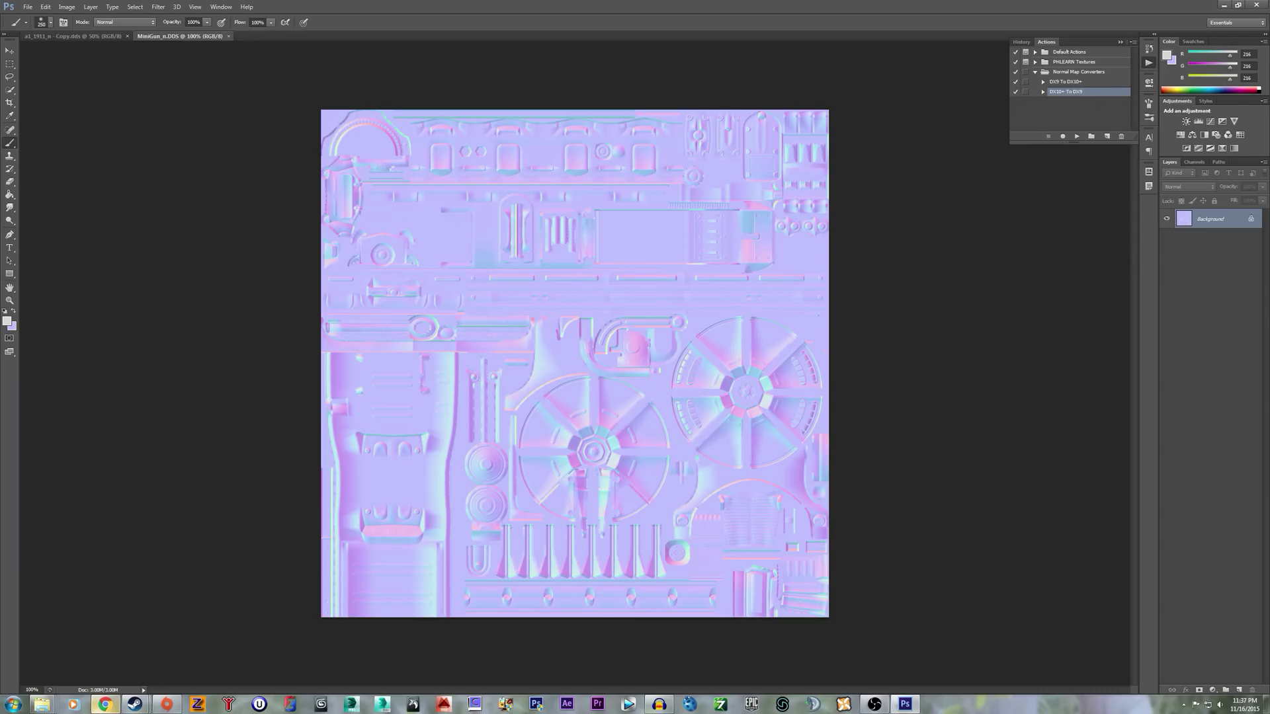
pyautogui.click(101, 702)
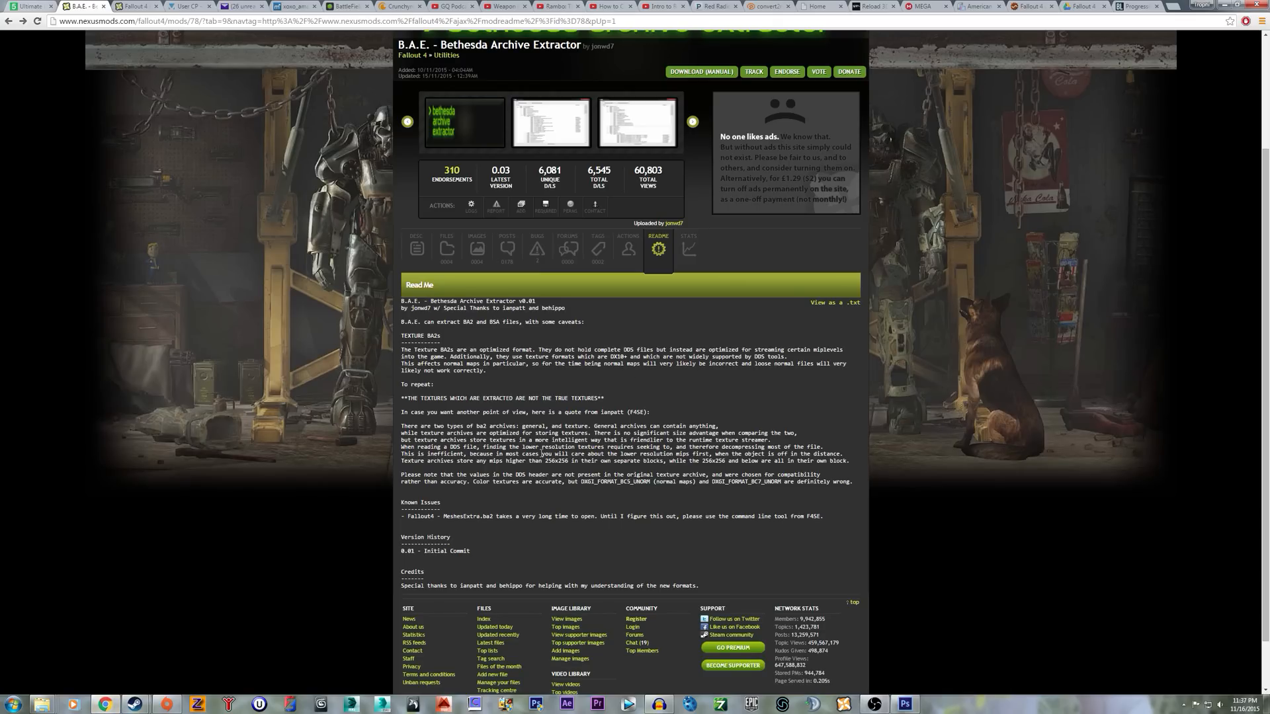
pyautogui.click(904, 703)
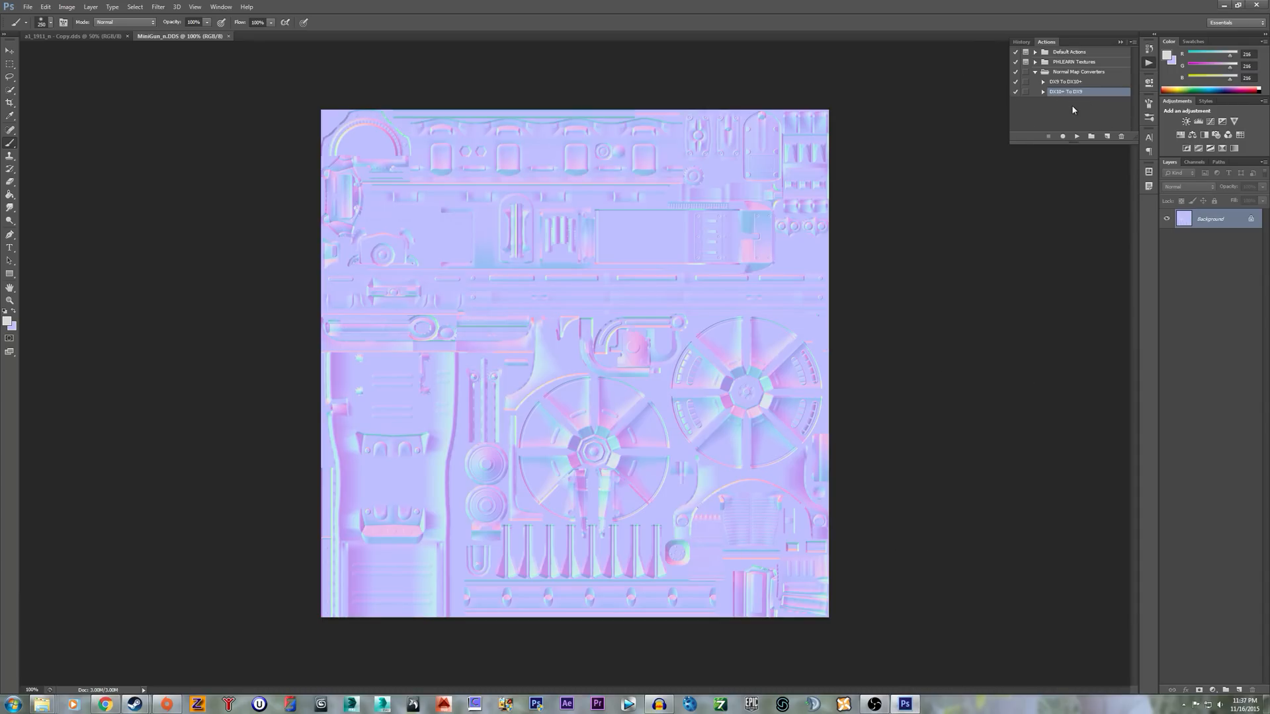
# Play the DX10+ To DX9 action from Normal Map Converters on the minigun map
pyautogui.click(1076, 135)
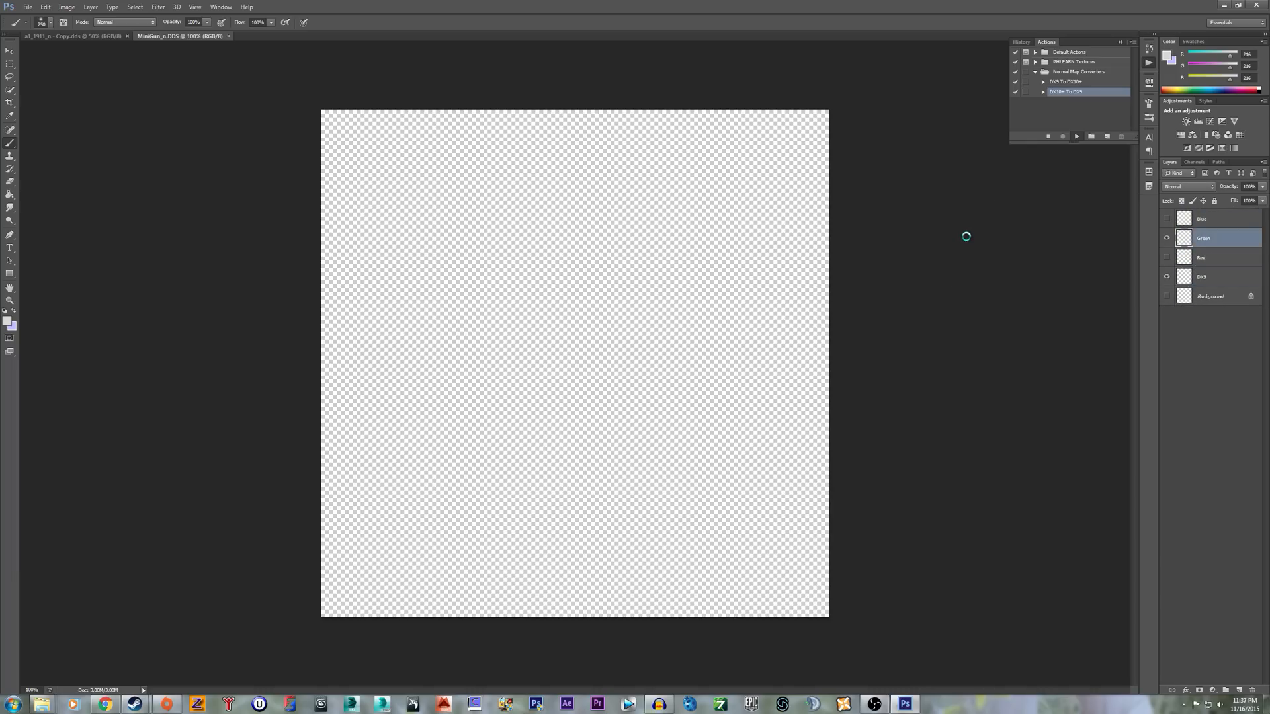
pyautogui.click(1076, 135)
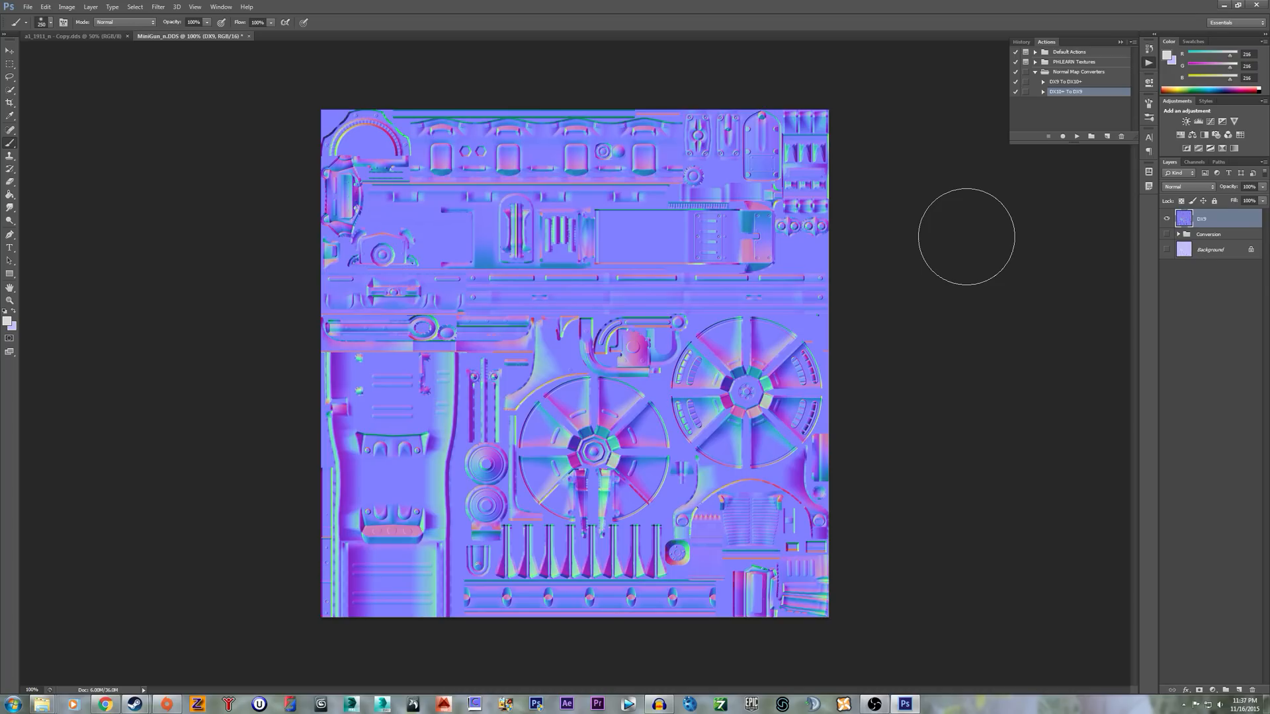
pyautogui.moveTo(930, 281)
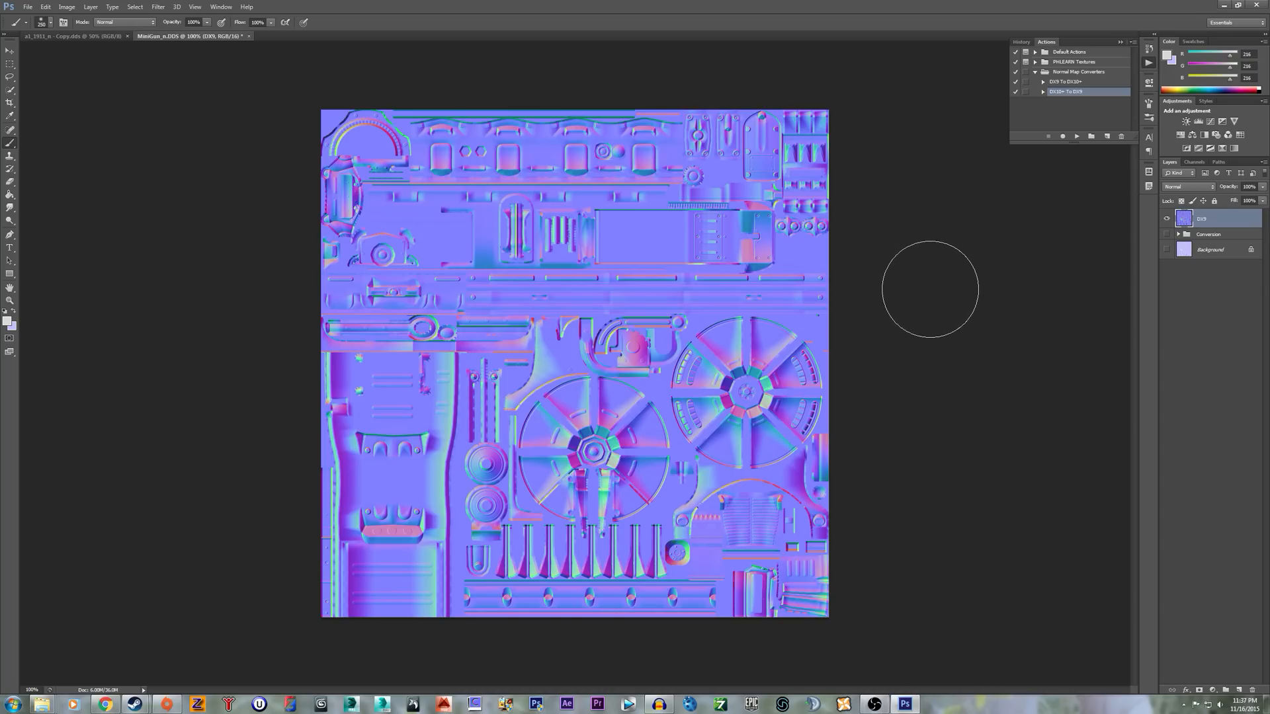
# Bring the a1_1911_n - Copy.dds document to the front
pyautogui.click(66, 41)
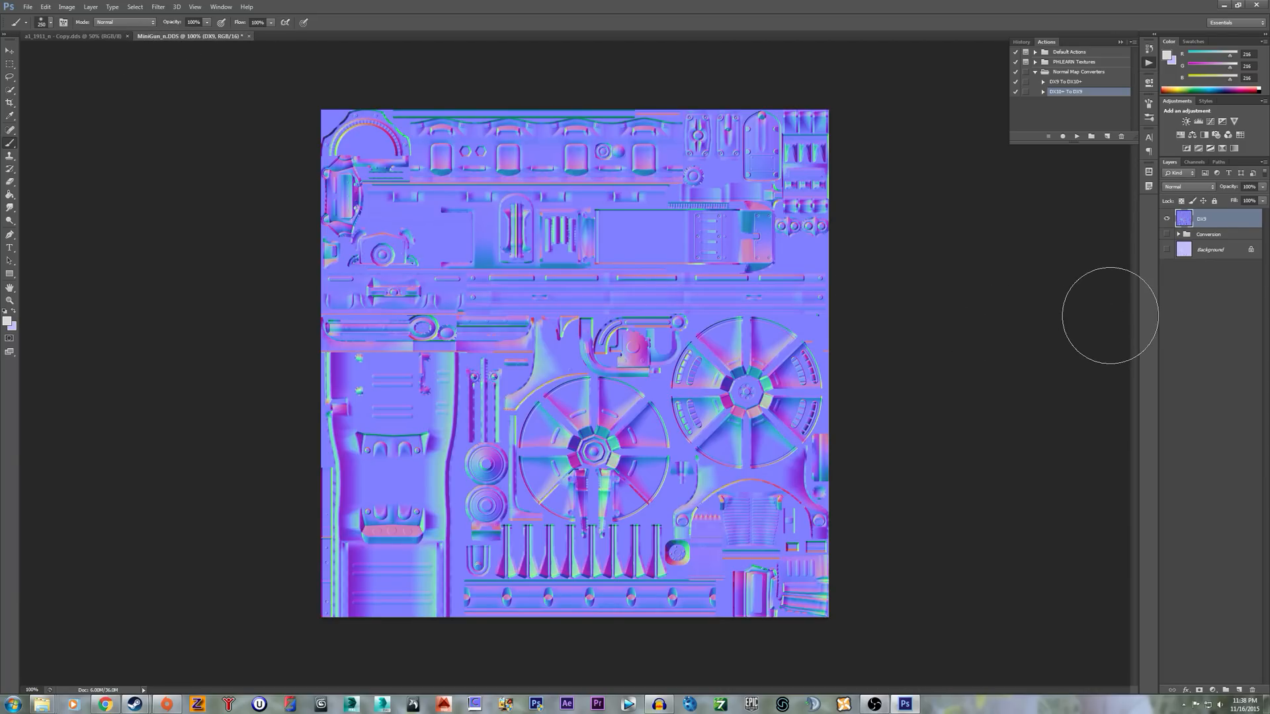
pyautogui.moveTo(762, 311)
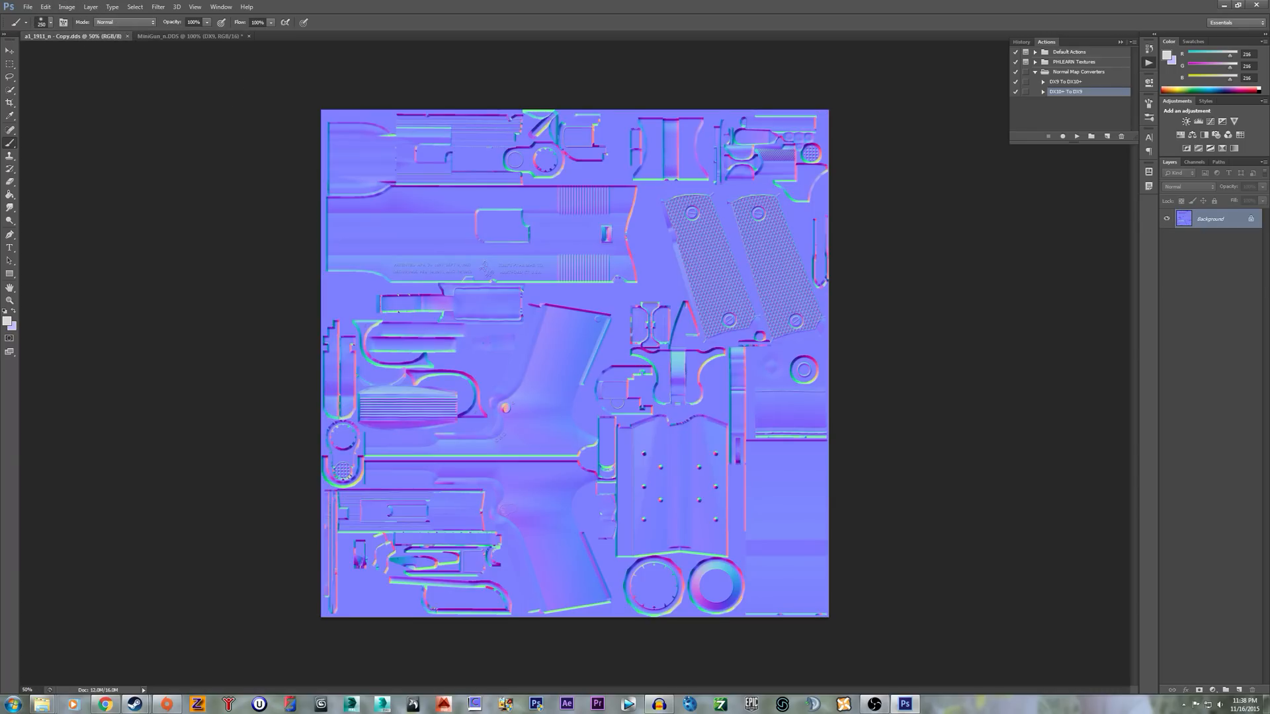
# Run the DX9 To DX10+ action on the pistol map copy
pyautogui.click(1061, 82)
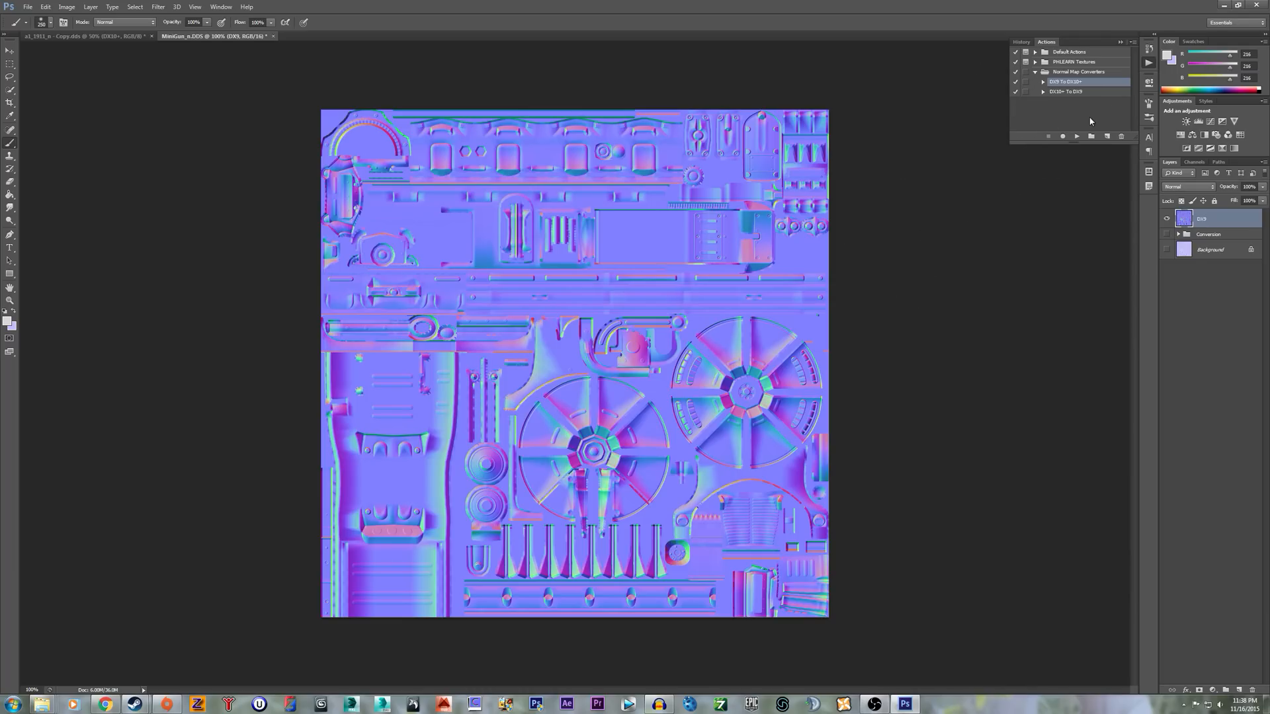
# Convert the minigun map to DX10+ and open MiniGun_n - Copy.DDS with default settings
pyautogui.click(1208, 233)
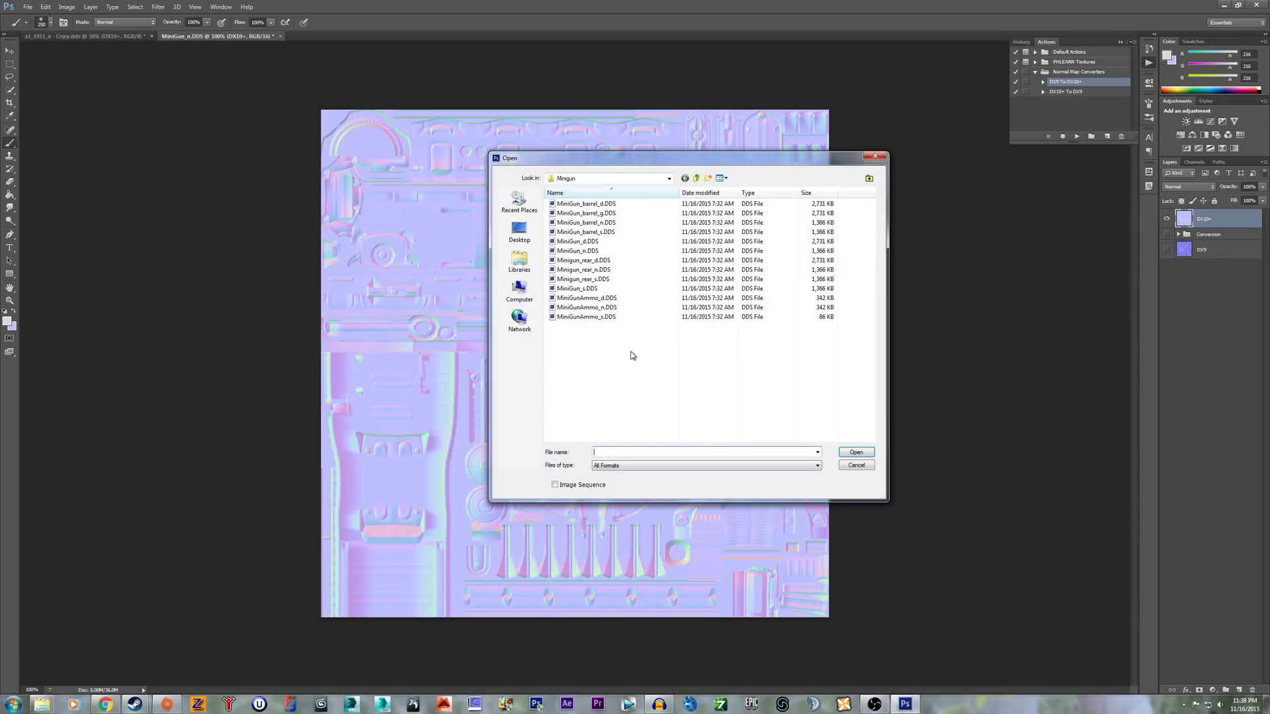
pyautogui.click(585, 326)
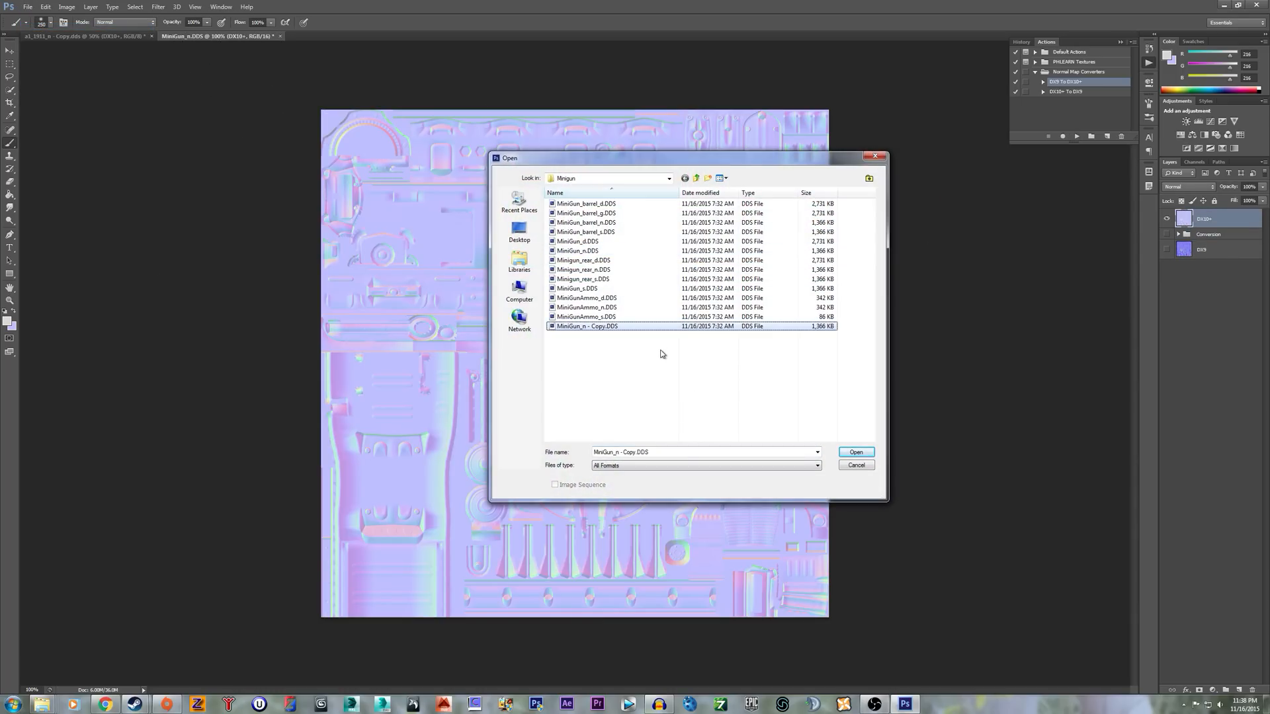
pyautogui.click(856, 452)
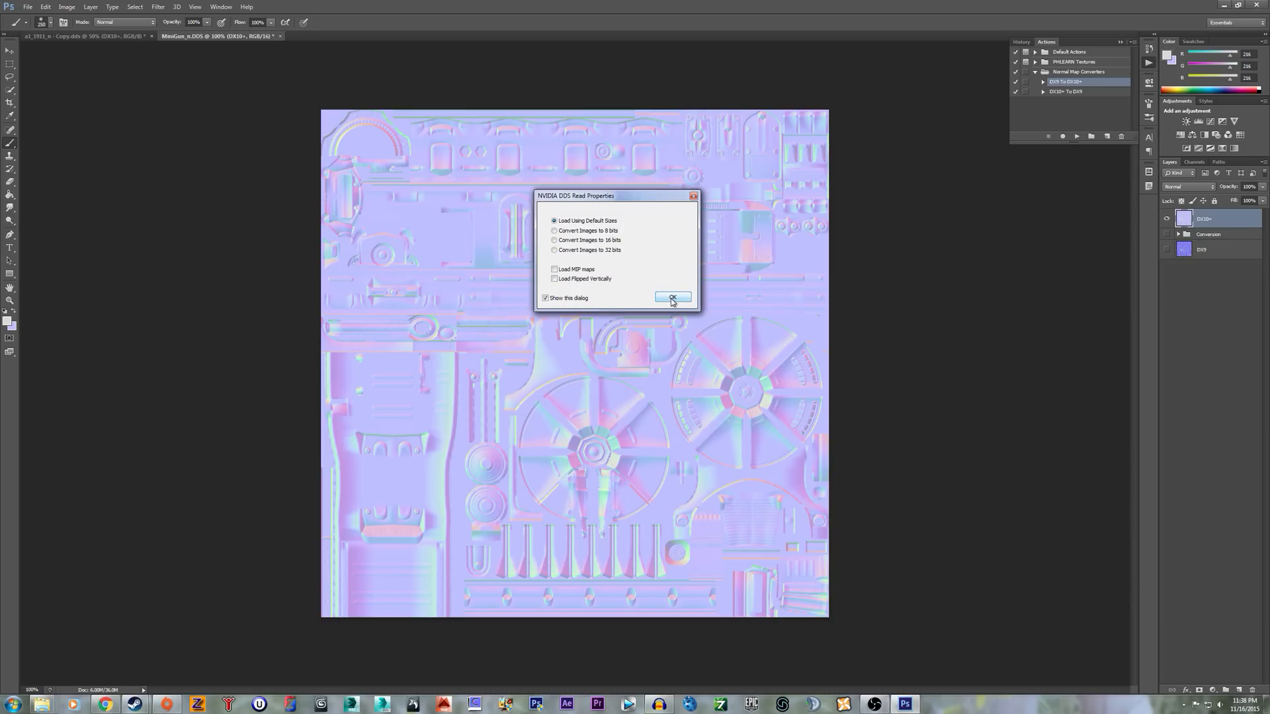
pyautogui.click(673, 297)
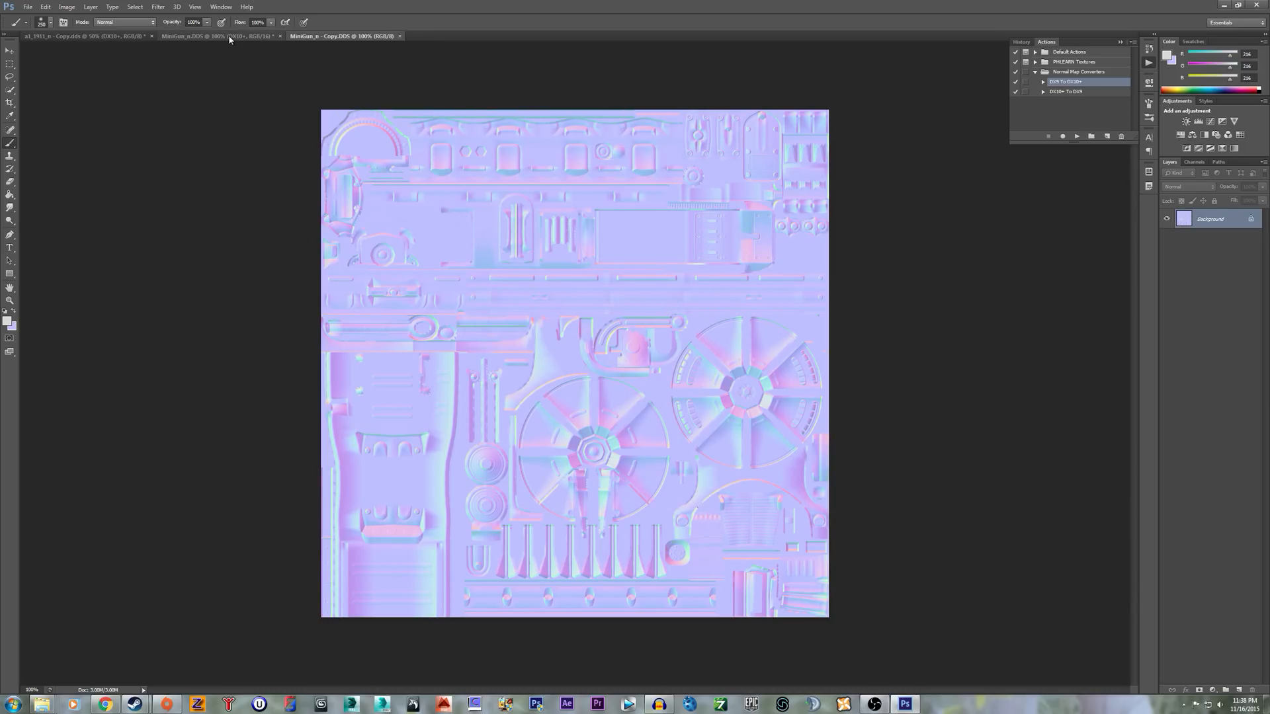
# Compare the converted minigun map with its copy, then close those documents
pyautogui.click(212, 38)
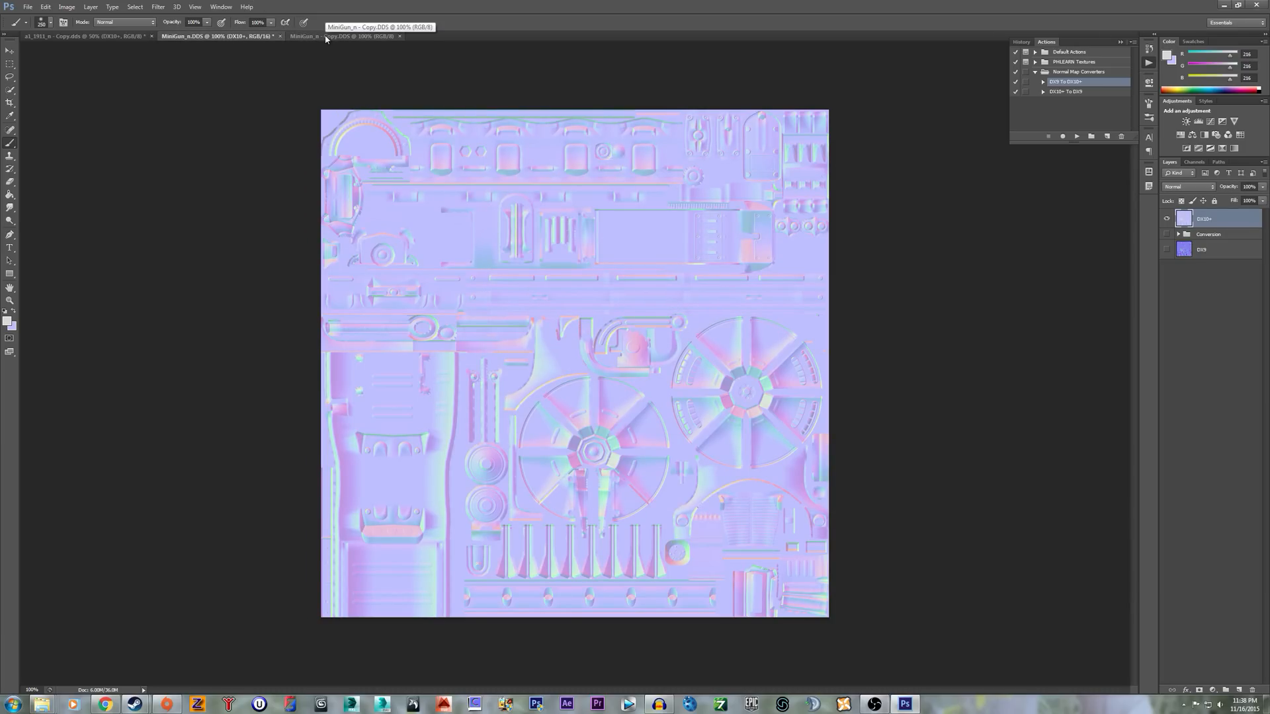
pyautogui.click(324, 37)
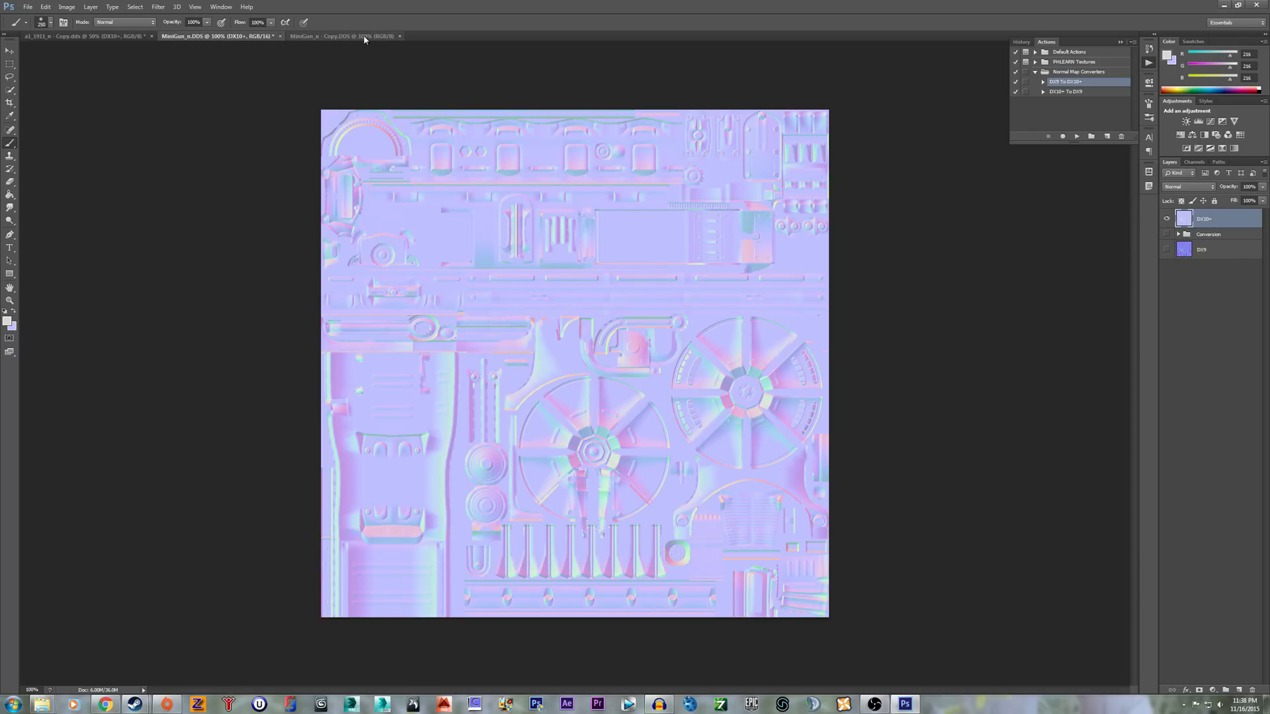
pyautogui.click(347, 36)
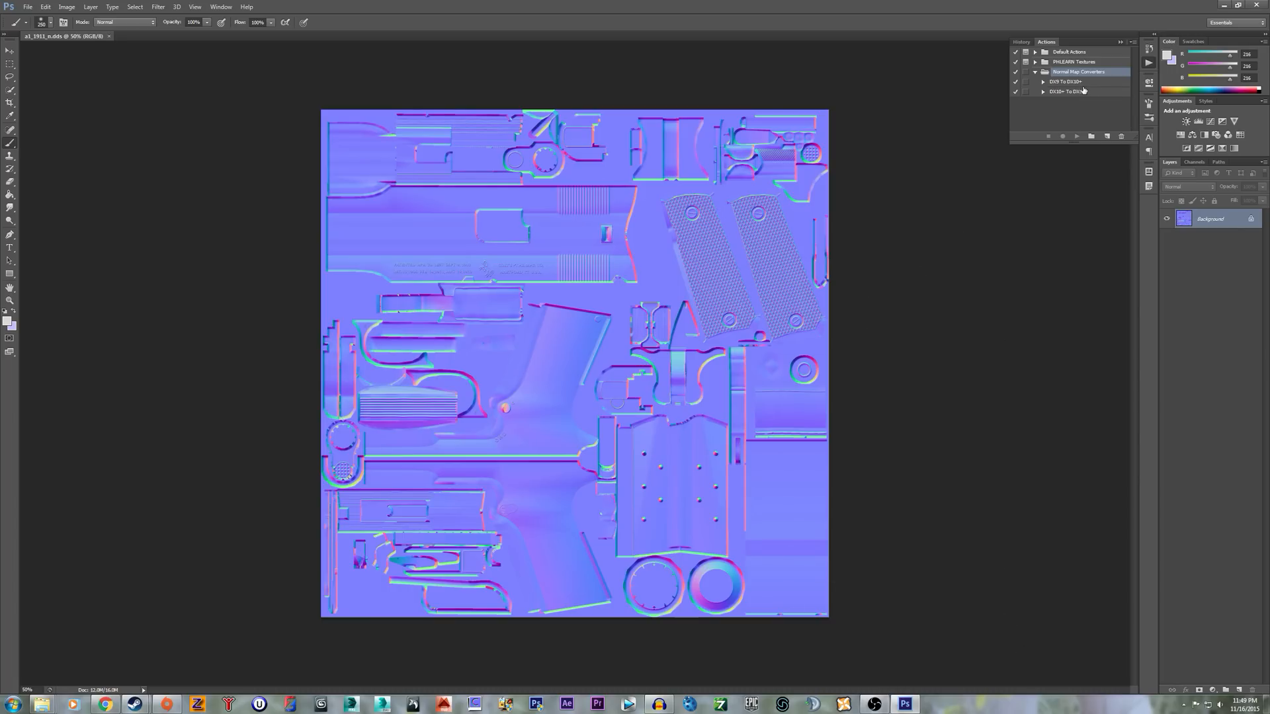
pyautogui.click(1068, 81)
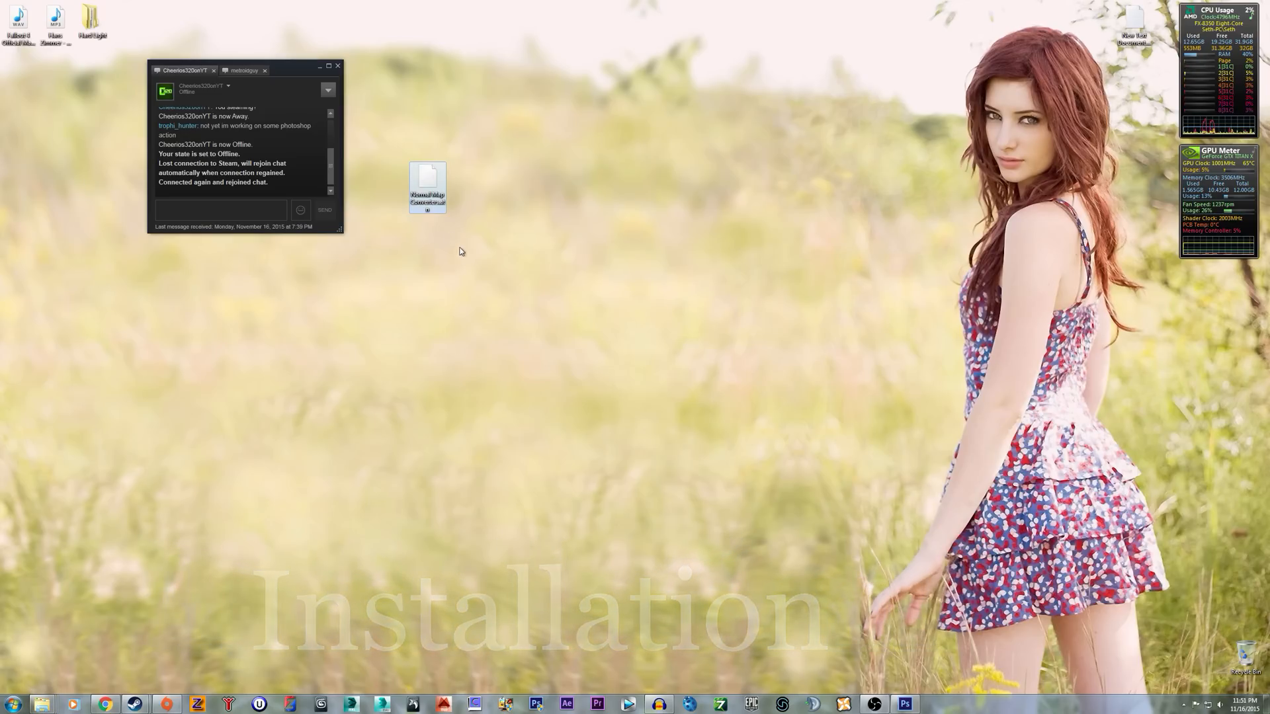
pyautogui.moveTo(428, 190)
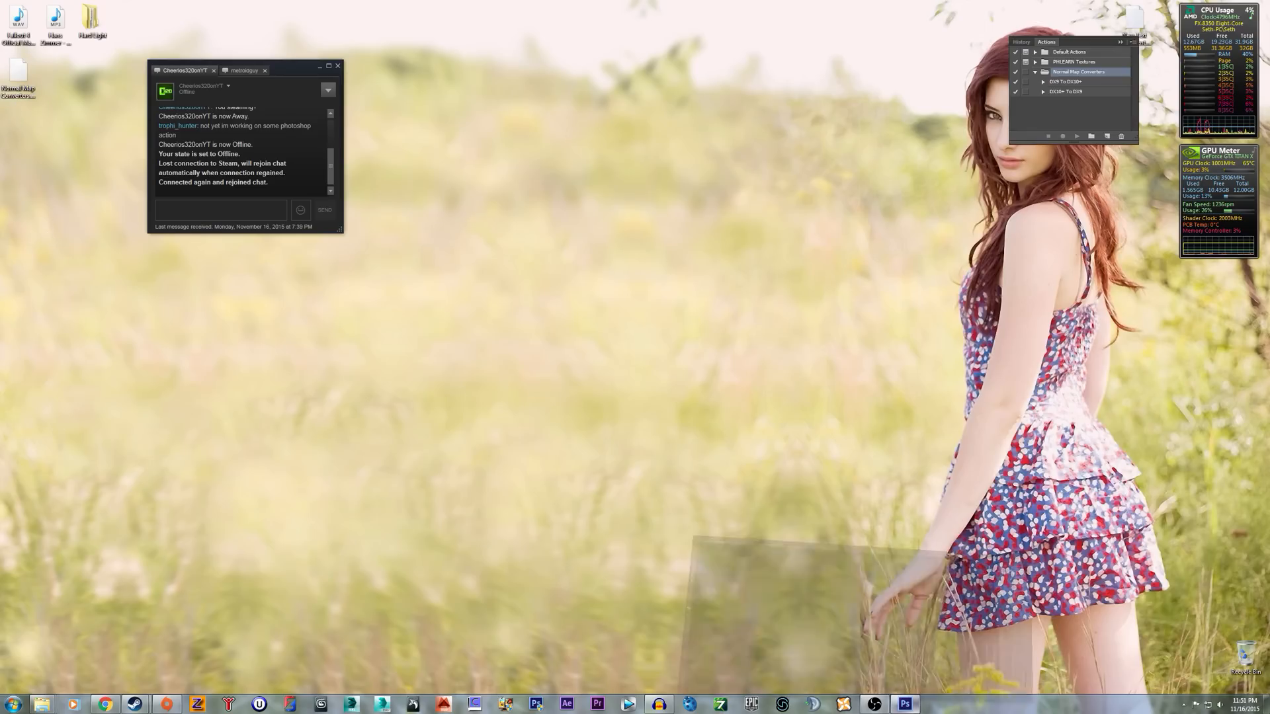
# Bring Photoshop to the front and show the Actions panel via Window > Actions
pyautogui.click(905, 703)
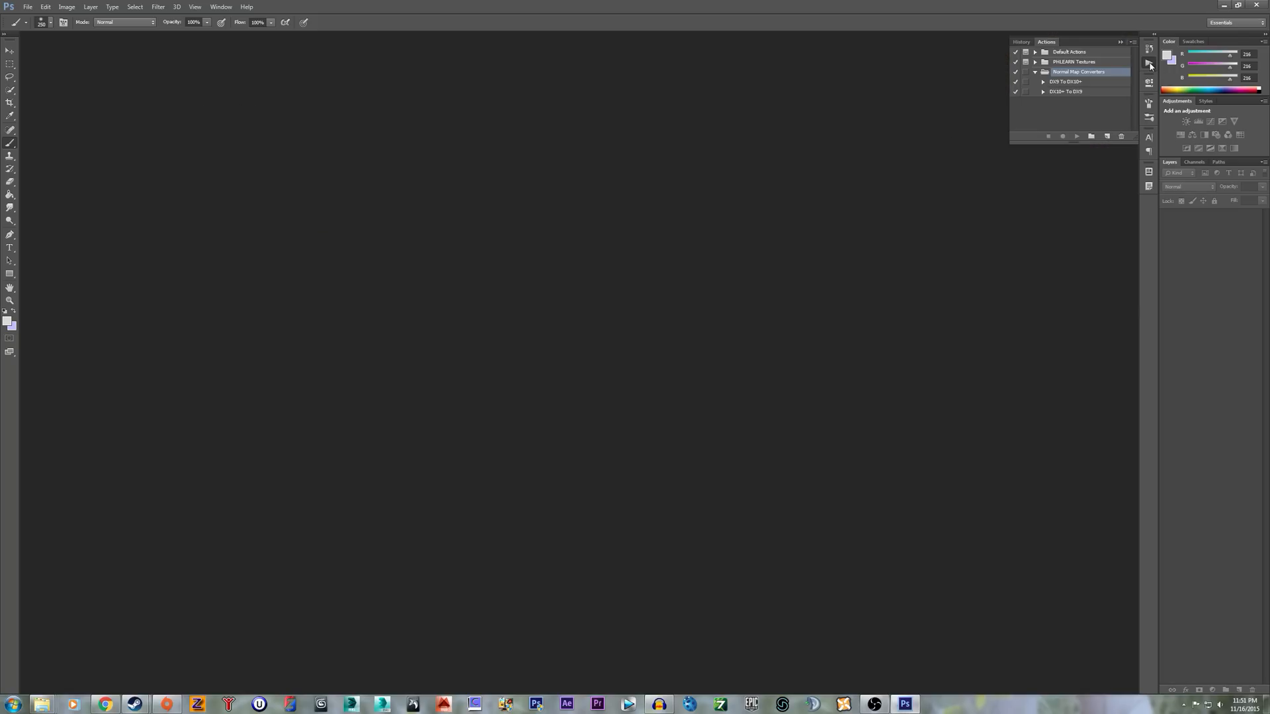
pyautogui.click(221, 7)
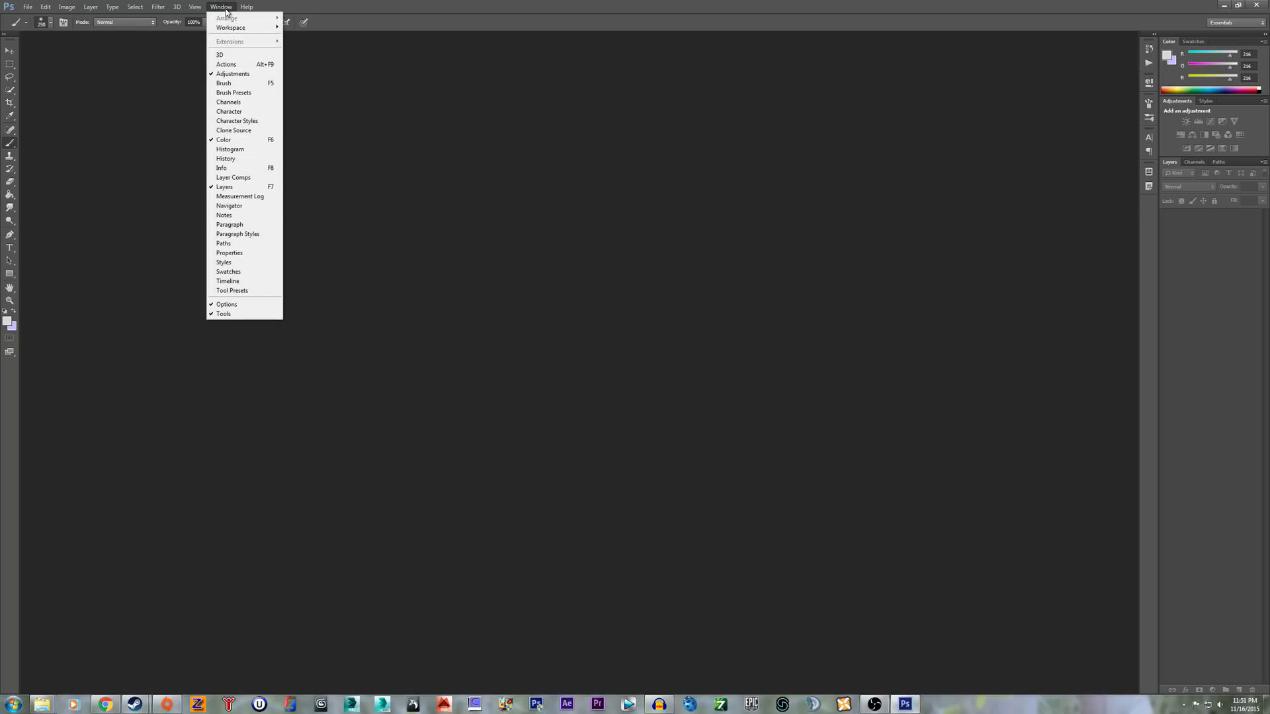
pyautogui.click(226, 65)
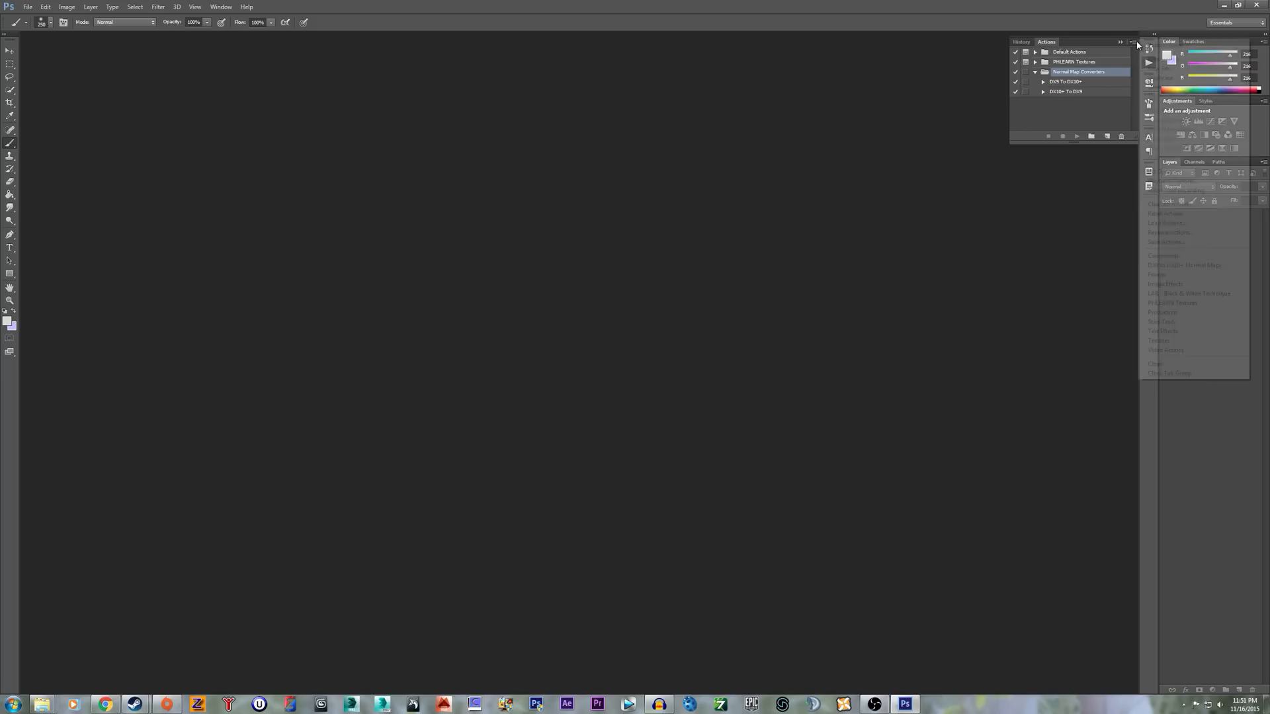
# Load the Normal Map Converters.atn action file from the Desktop
pyautogui.click(1118, 42)
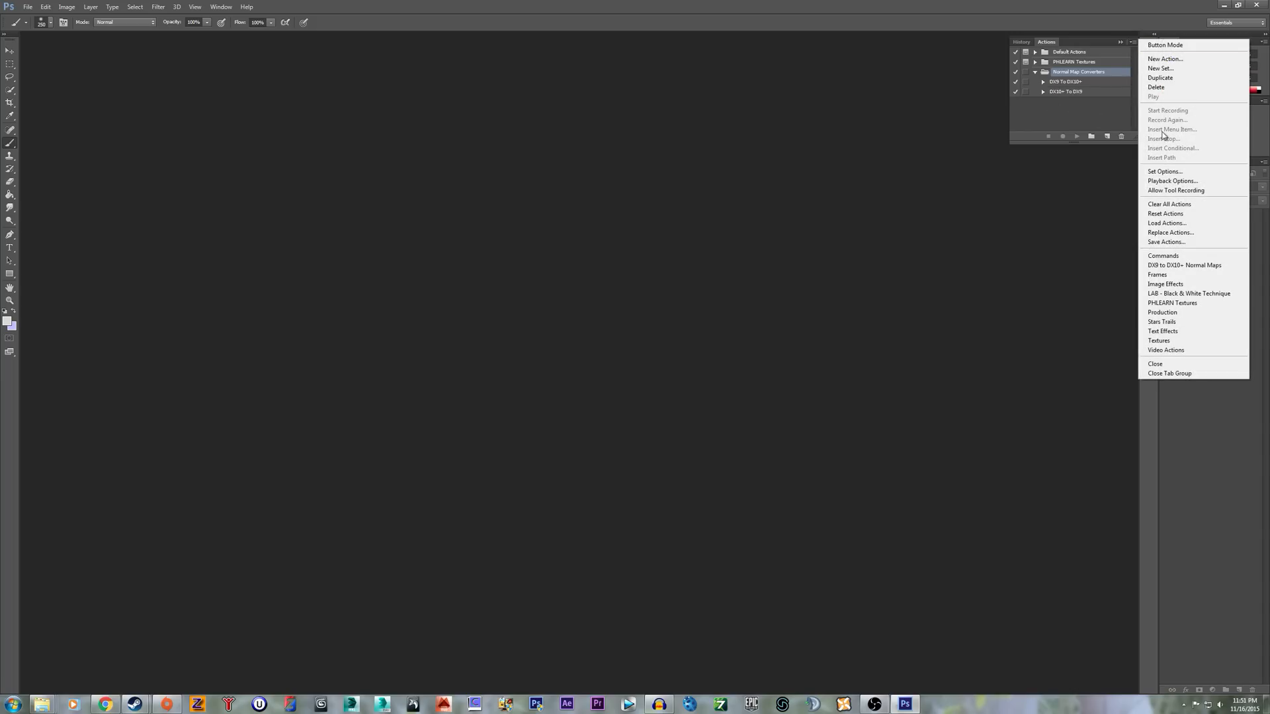
pyautogui.click(1166, 223)
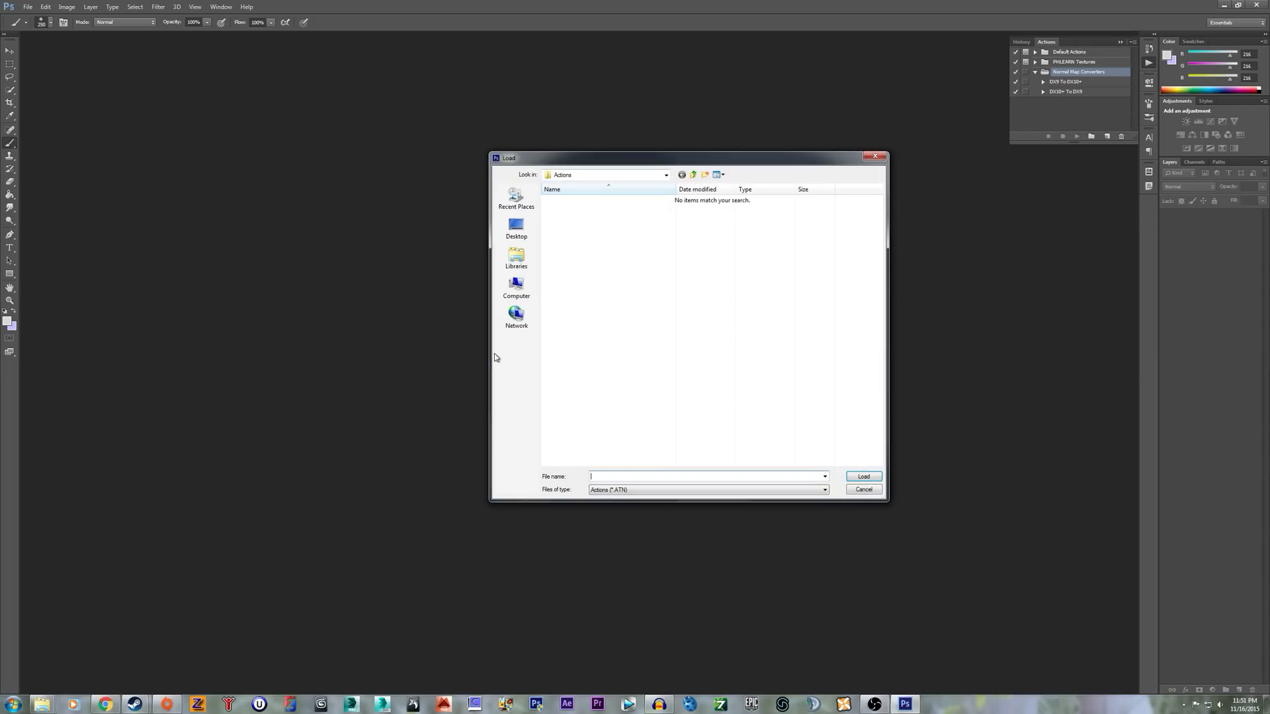
pyautogui.click(516, 227)
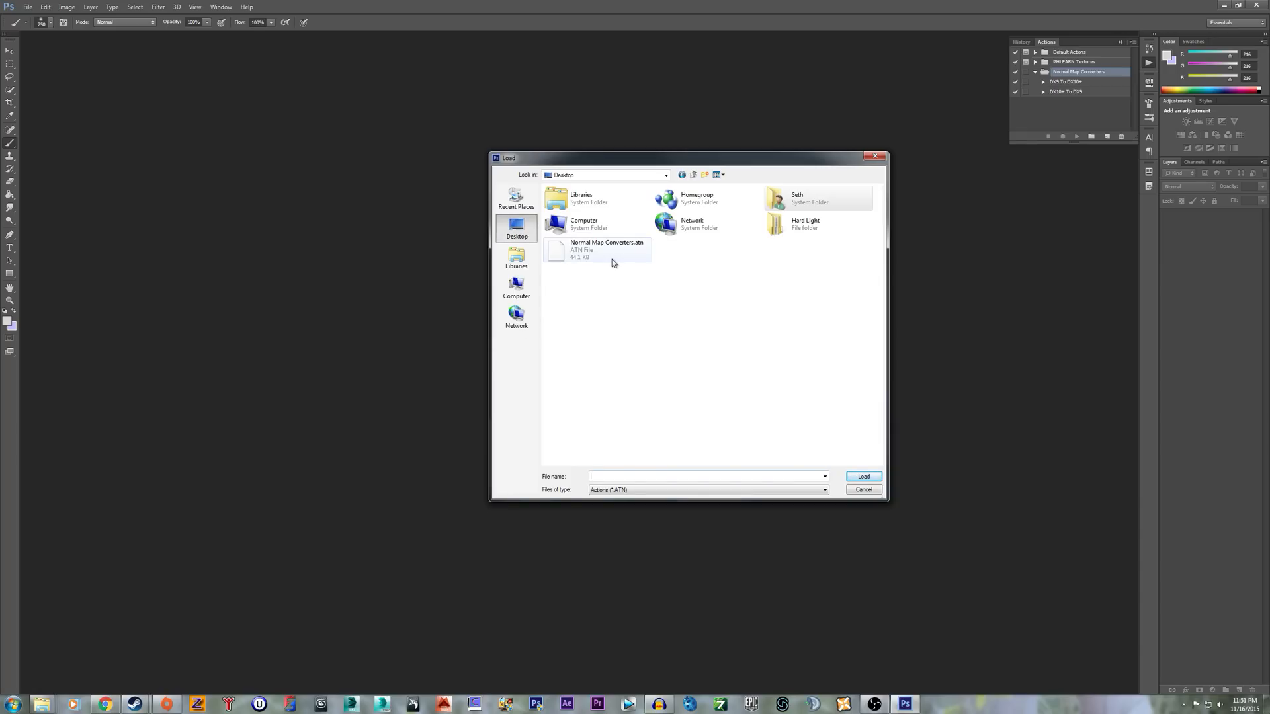
pyautogui.click(863, 476)
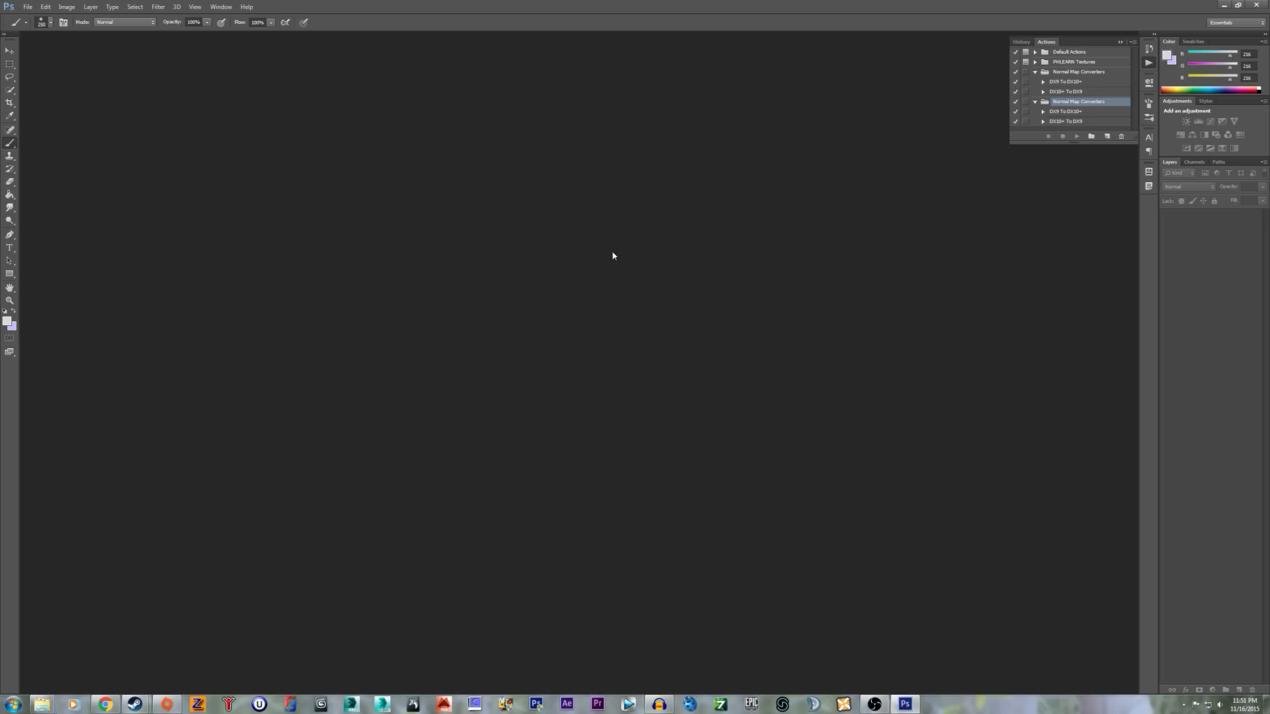
pyautogui.moveTo(1084, 107)
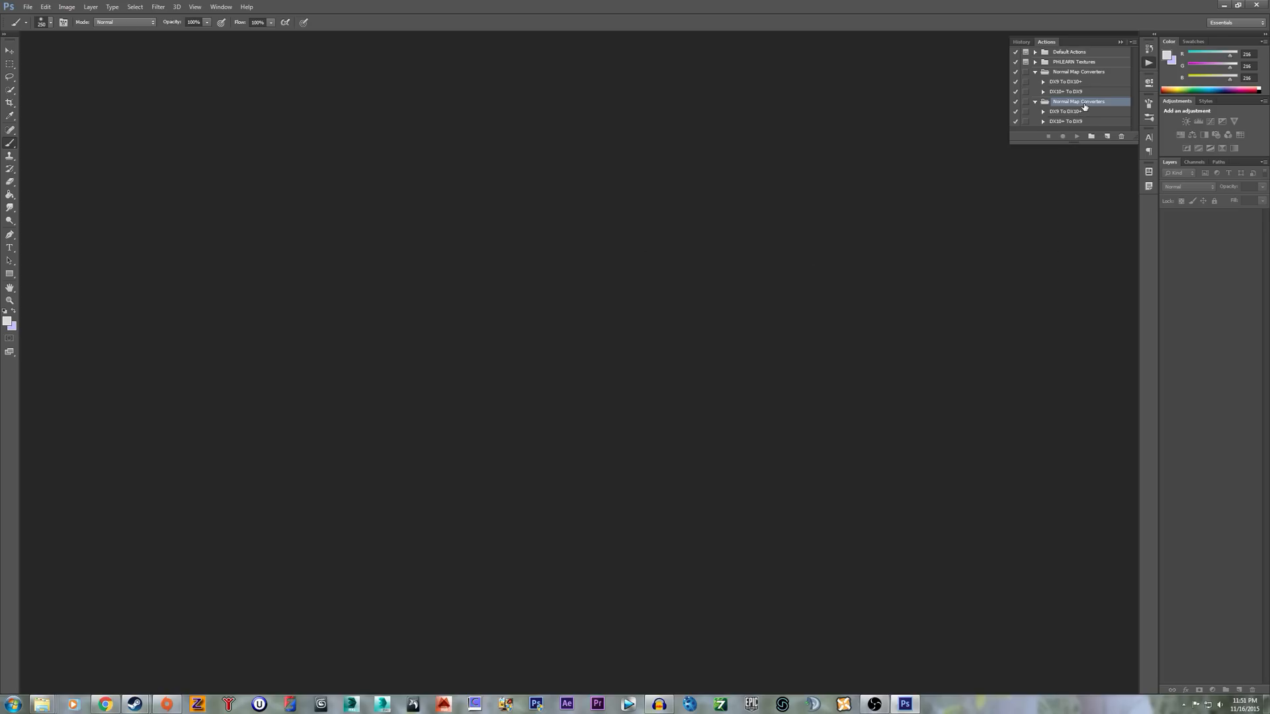
# Delete the duplicate Normal Map Converters action set and confirm with OK
pyautogui.click(1120, 136)
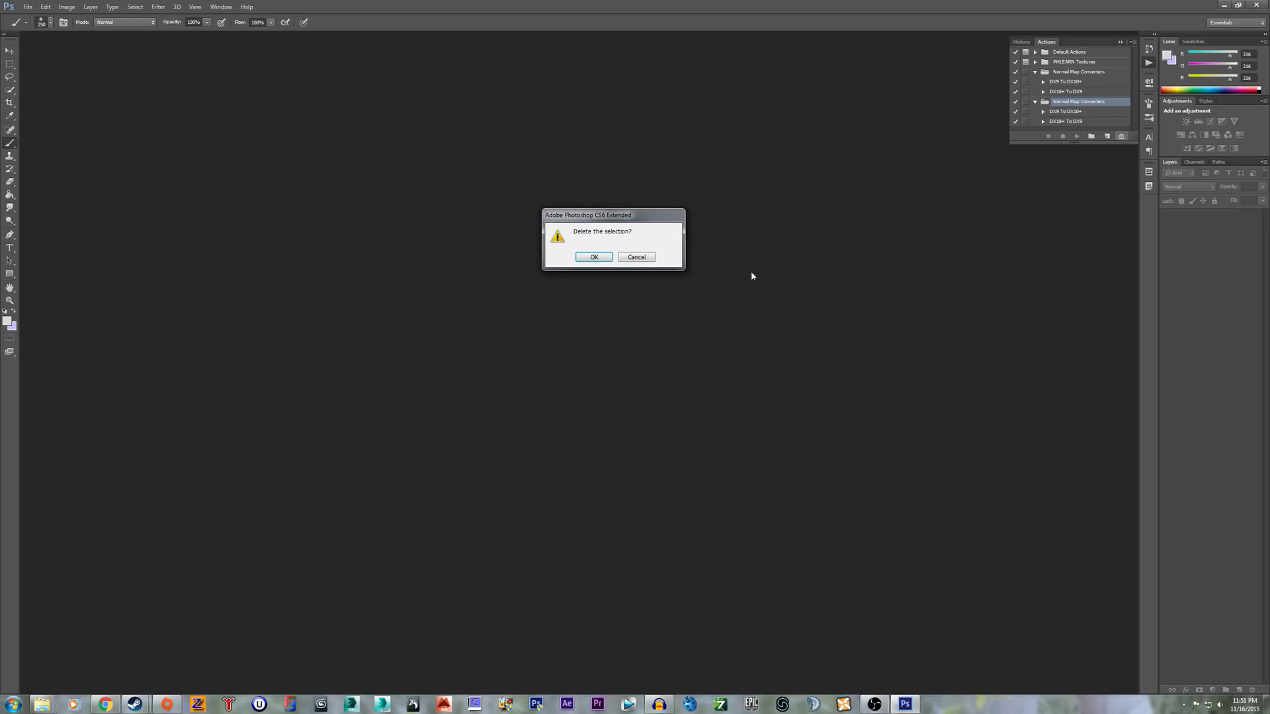
pyautogui.click(594, 257)
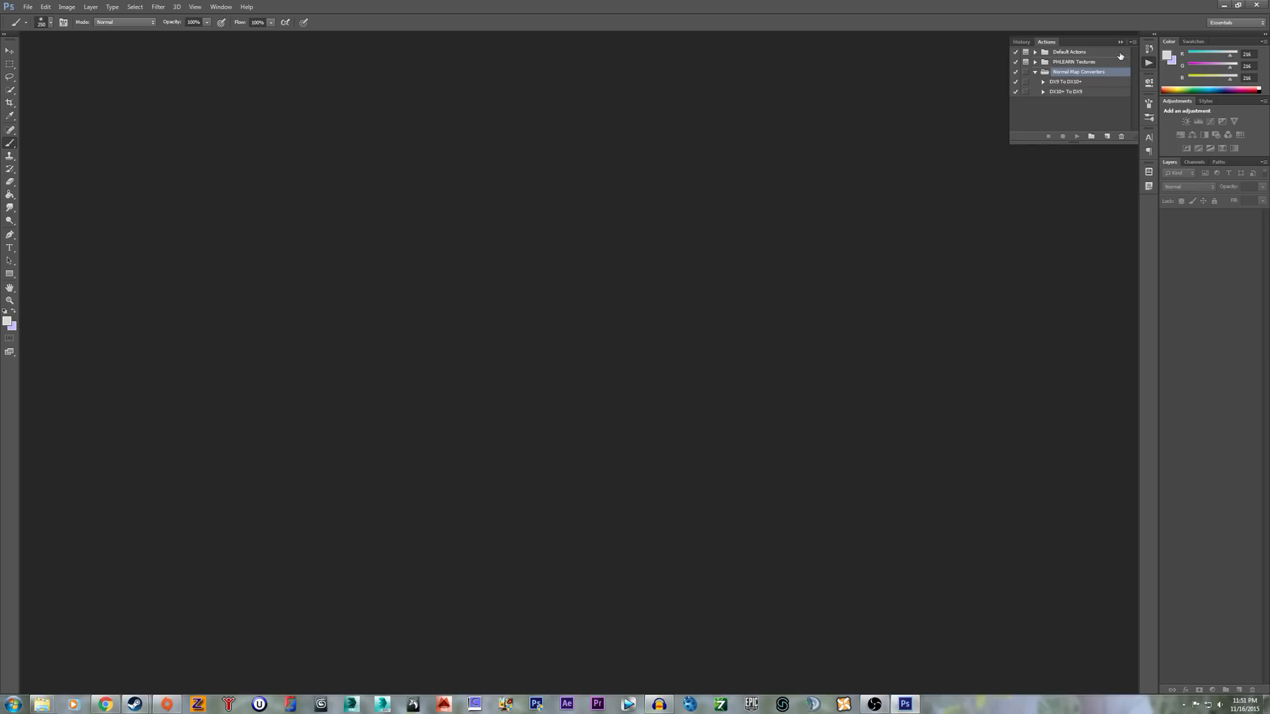
pyautogui.moveTo(843, 201)
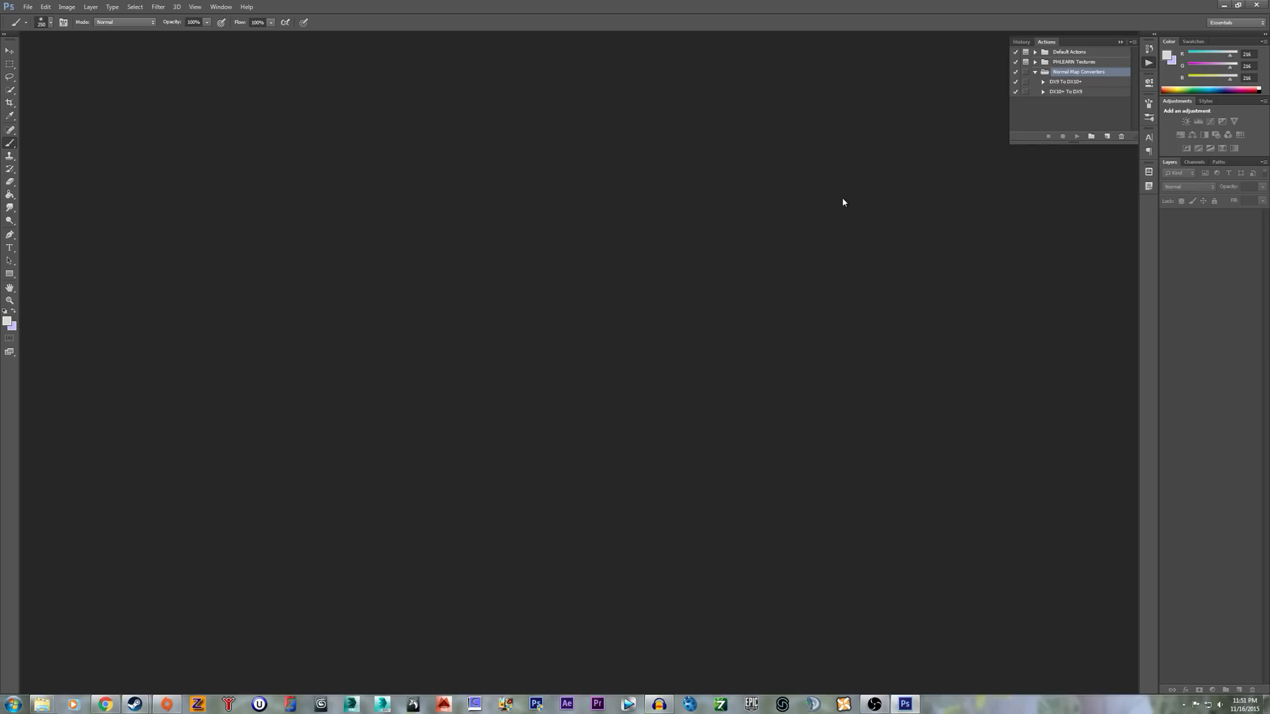